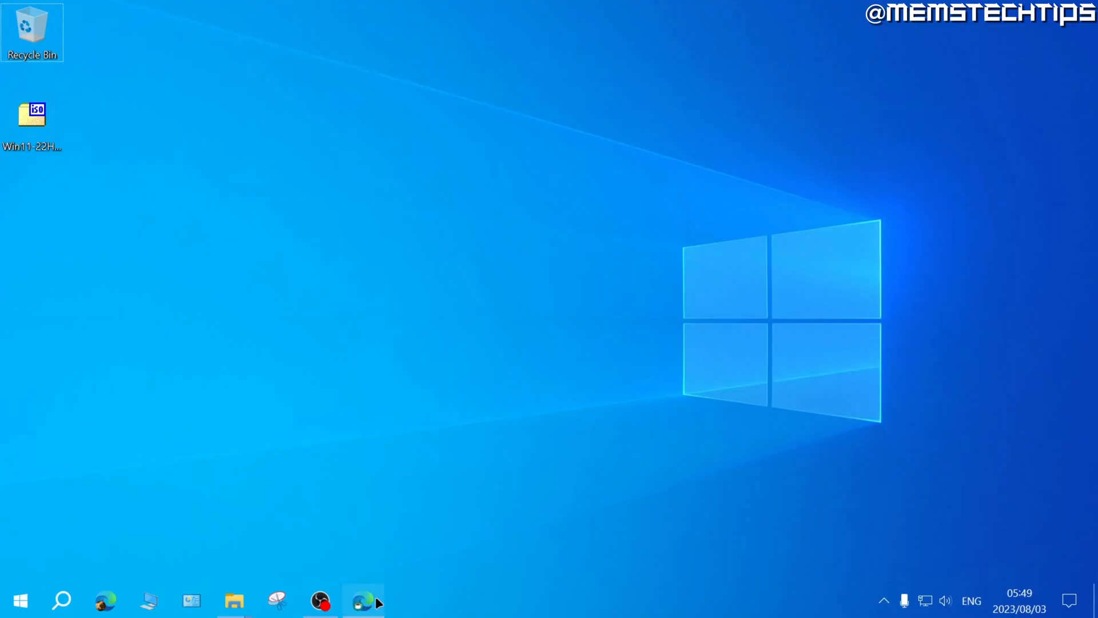
# Open rufus.ie in Edge and highlight the 'Create bootable USB drives' tagline.
pyautogui.click(363, 600)
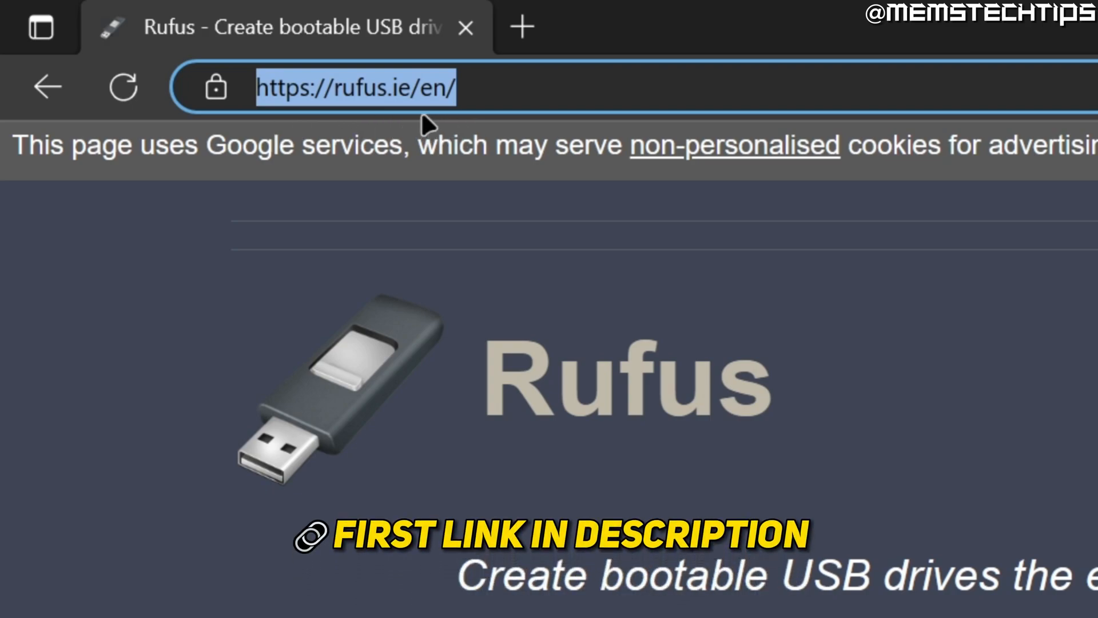
pyautogui.moveTo(483, 90)
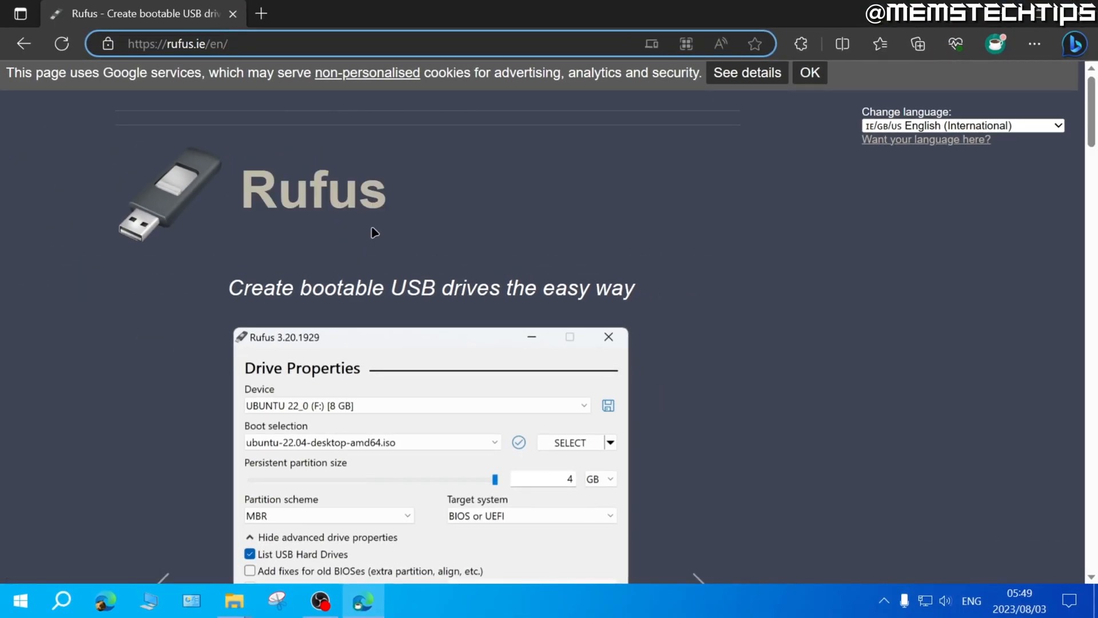
pyautogui.moveTo(229, 287); pyautogui.dragTo(315, 287)
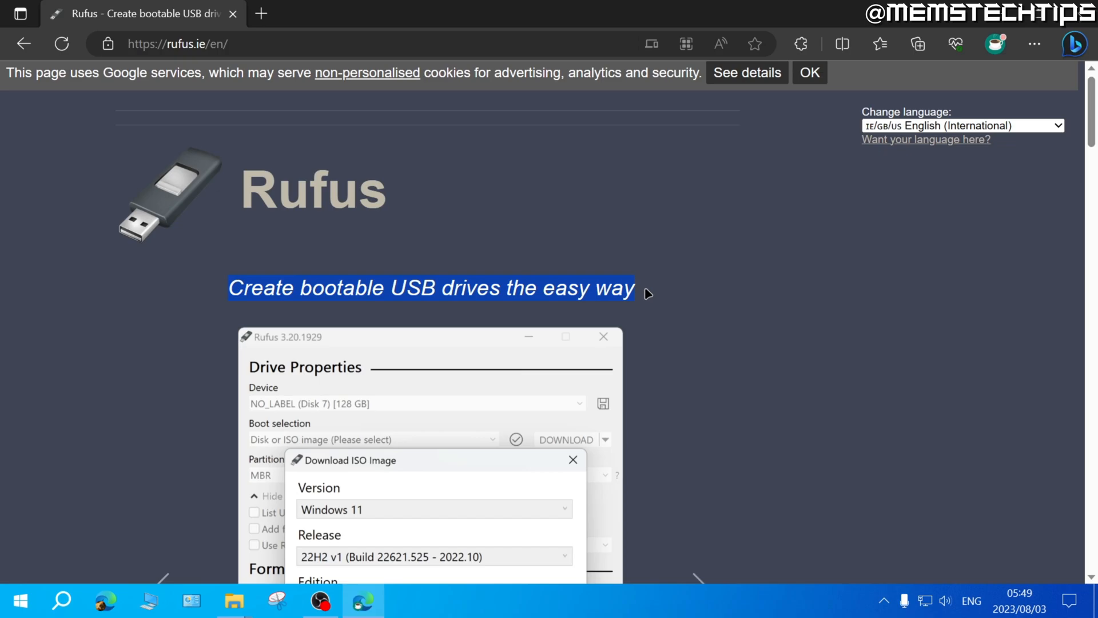
# Download rufus-4.2.exe, the standard x64 release, from Latest releases.
pyautogui.scroll(-3)
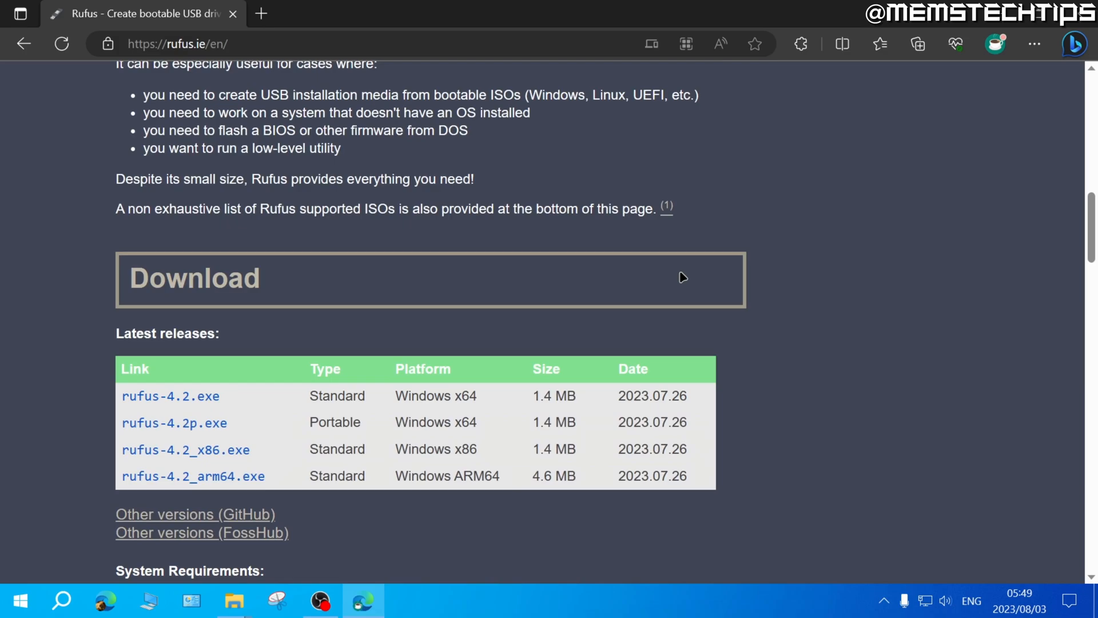
pyautogui.moveTo(239, 416)
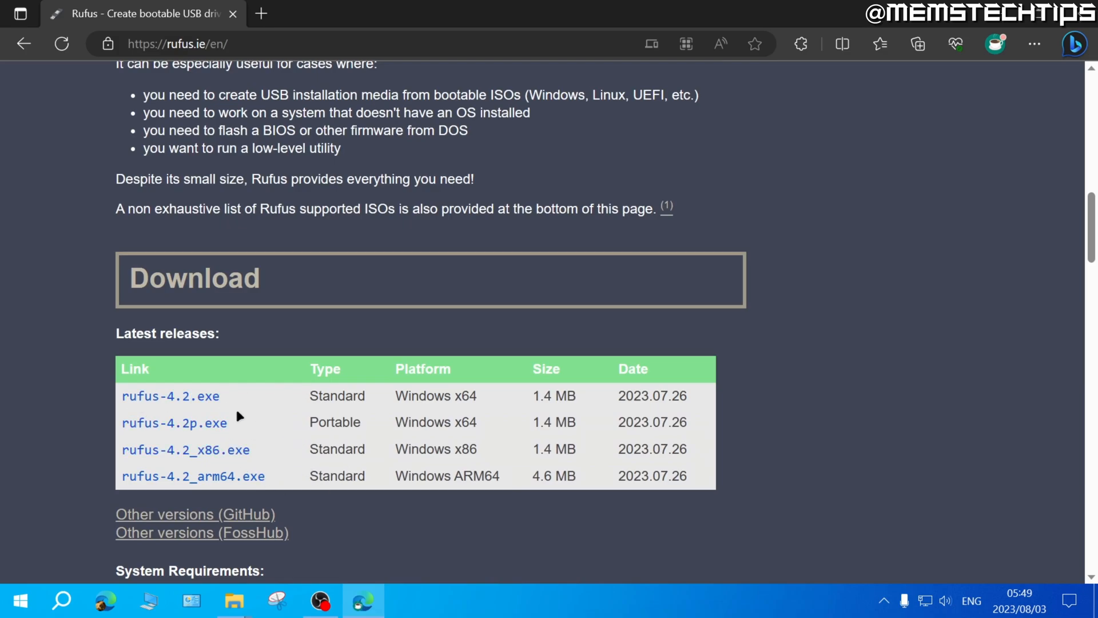
pyautogui.moveTo(171, 396)
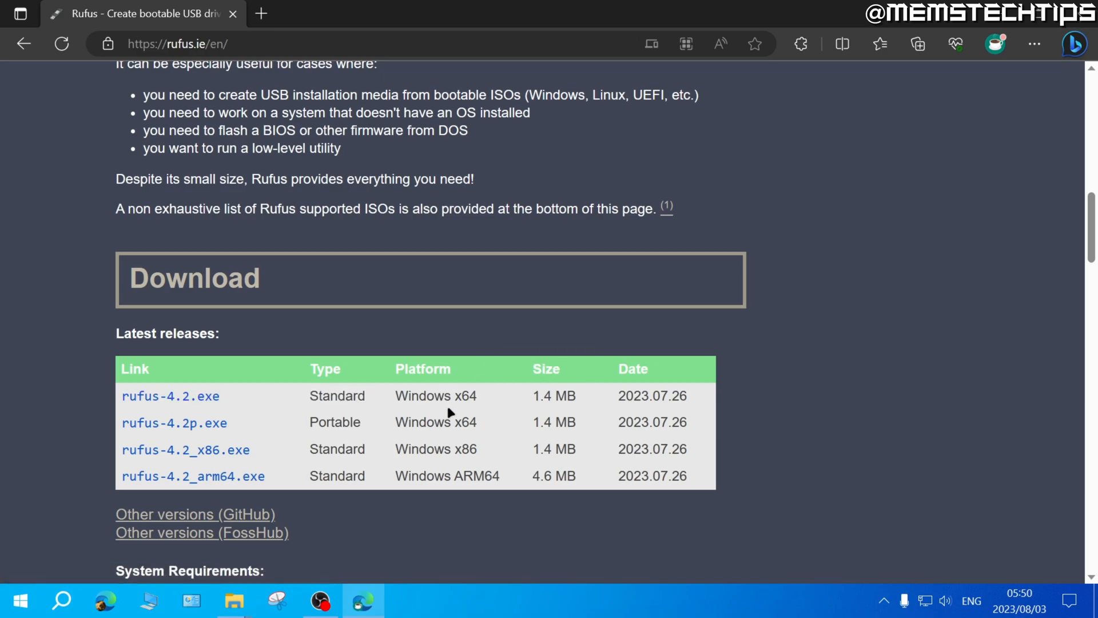
pyautogui.moveTo(413, 399)
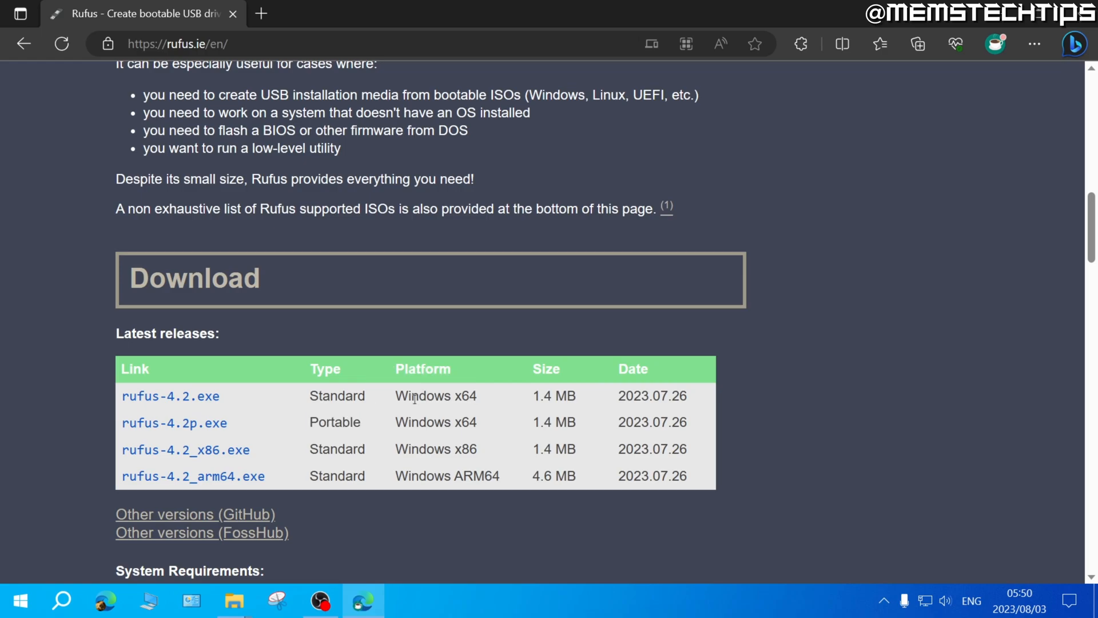
pyautogui.moveTo(452, 449)
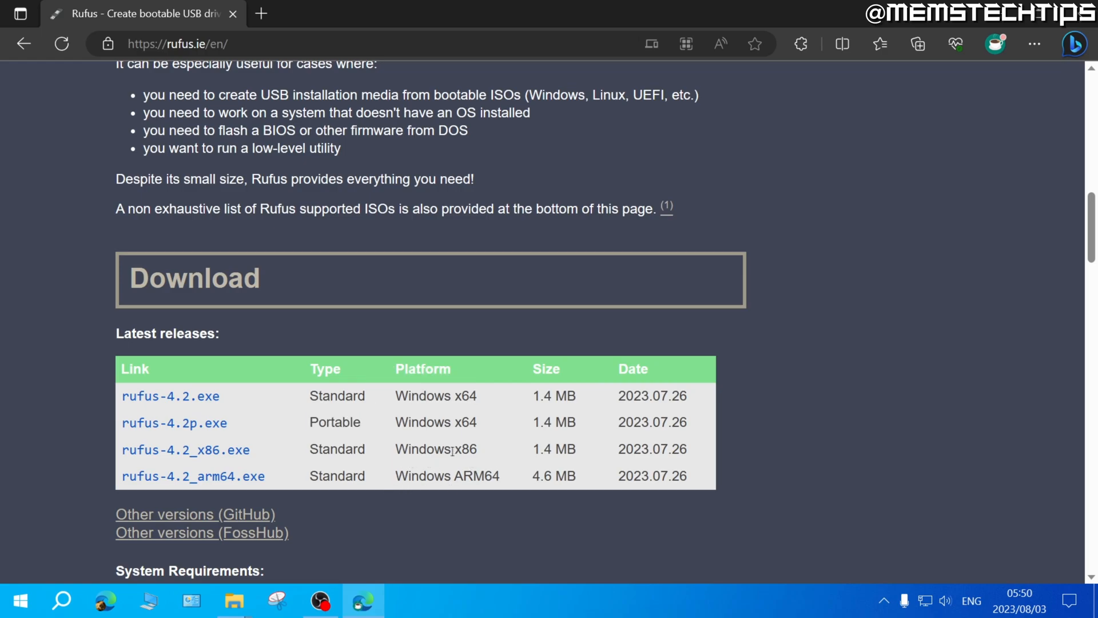
pyautogui.moveTo(243, 464)
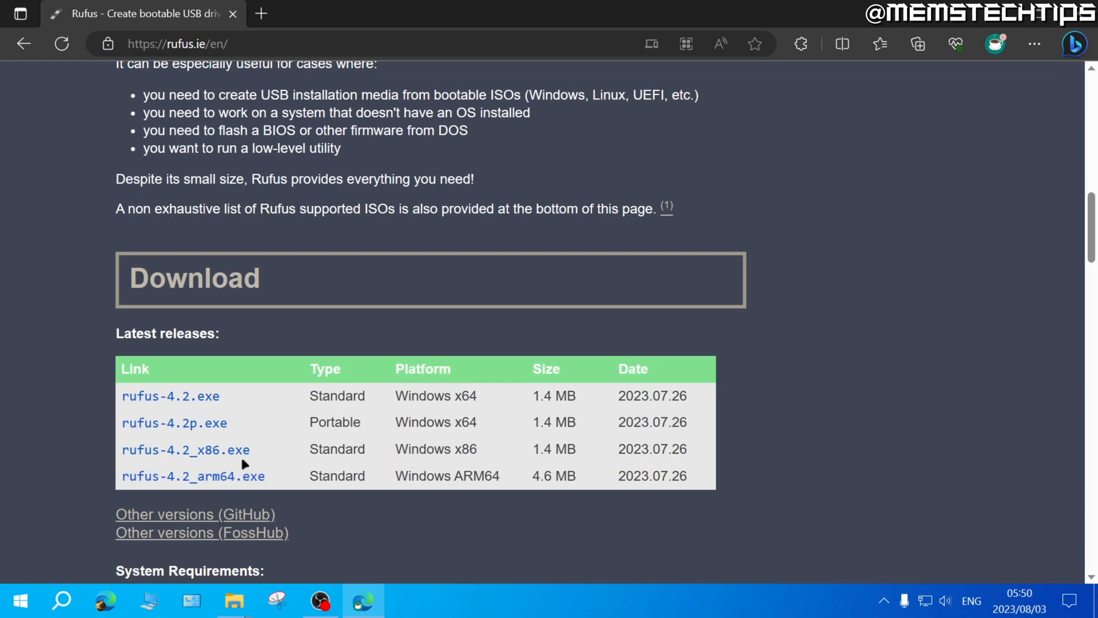
pyautogui.moveTo(170, 395)
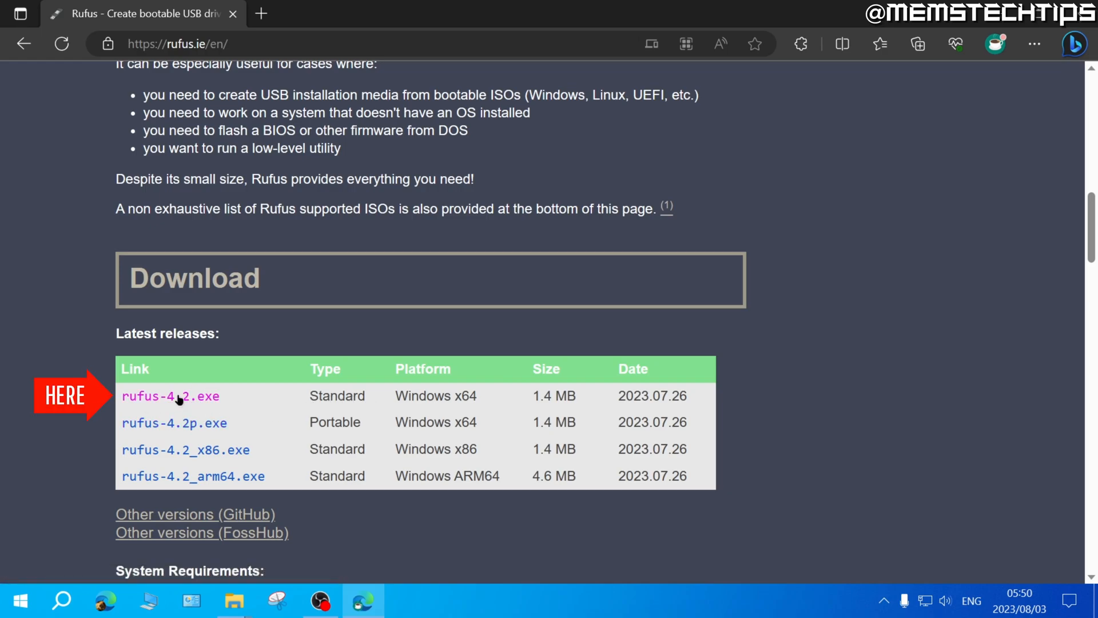
pyautogui.click(169, 395)
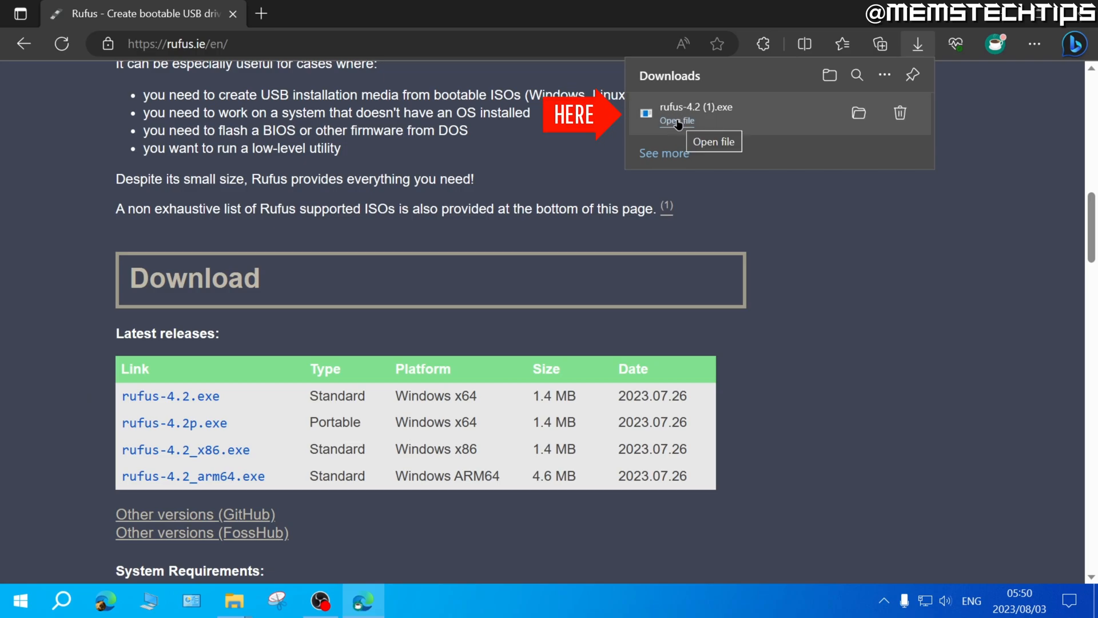
# Run rufus-4.2.exe from Downloads and move the Windows 11 ISO icon aside on the desktop.
pyautogui.click(676, 121)
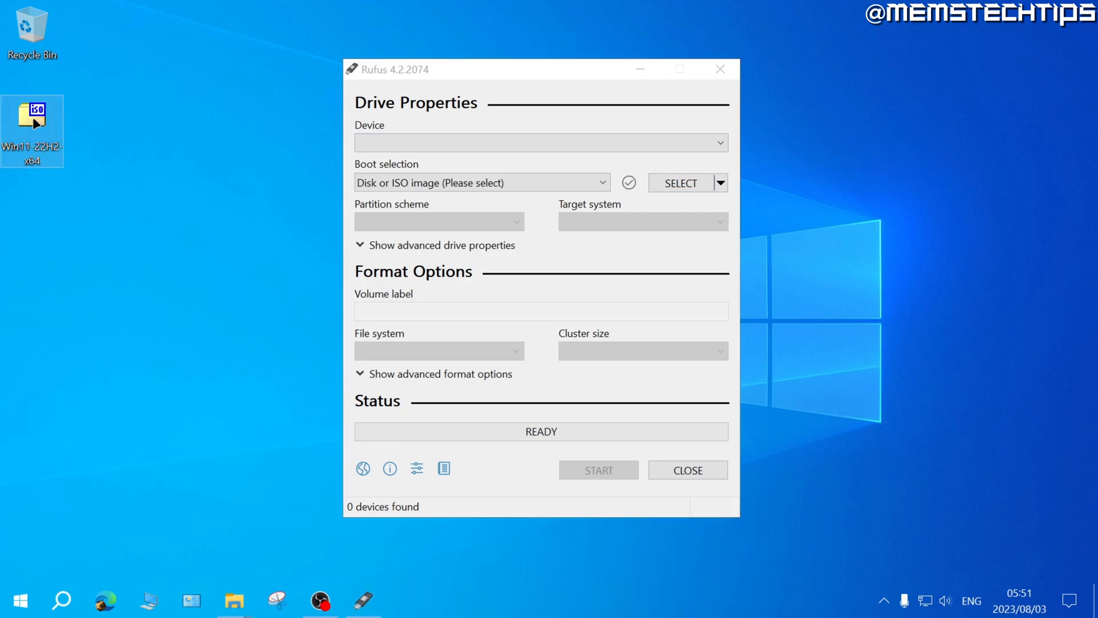
pyautogui.moveTo(32, 126); pyautogui.dragTo(287, 130)
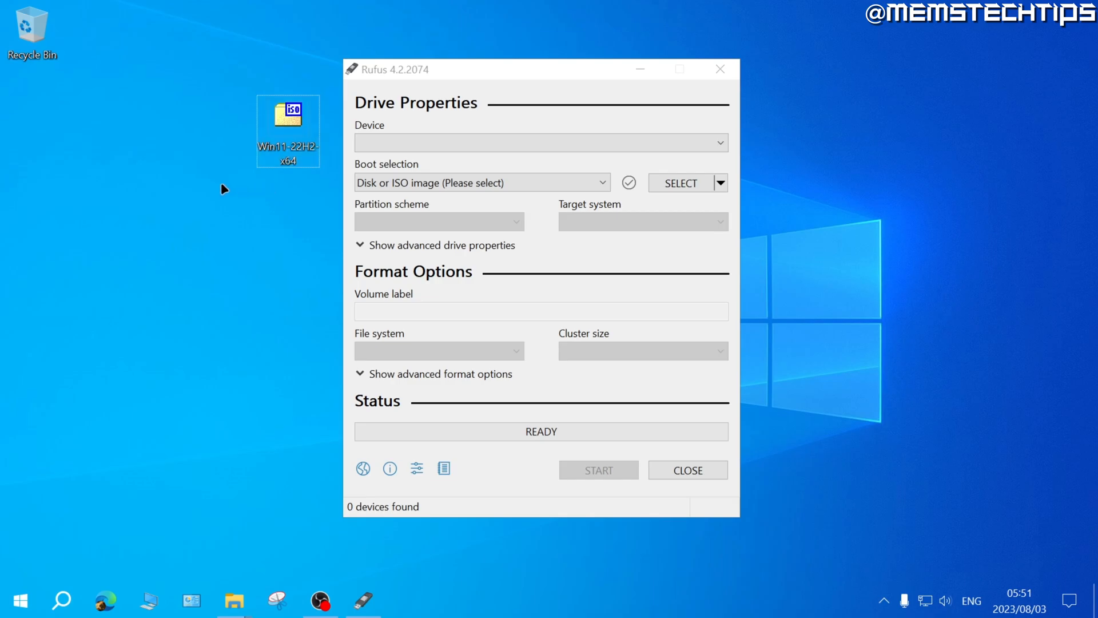
pyautogui.click(287, 130)
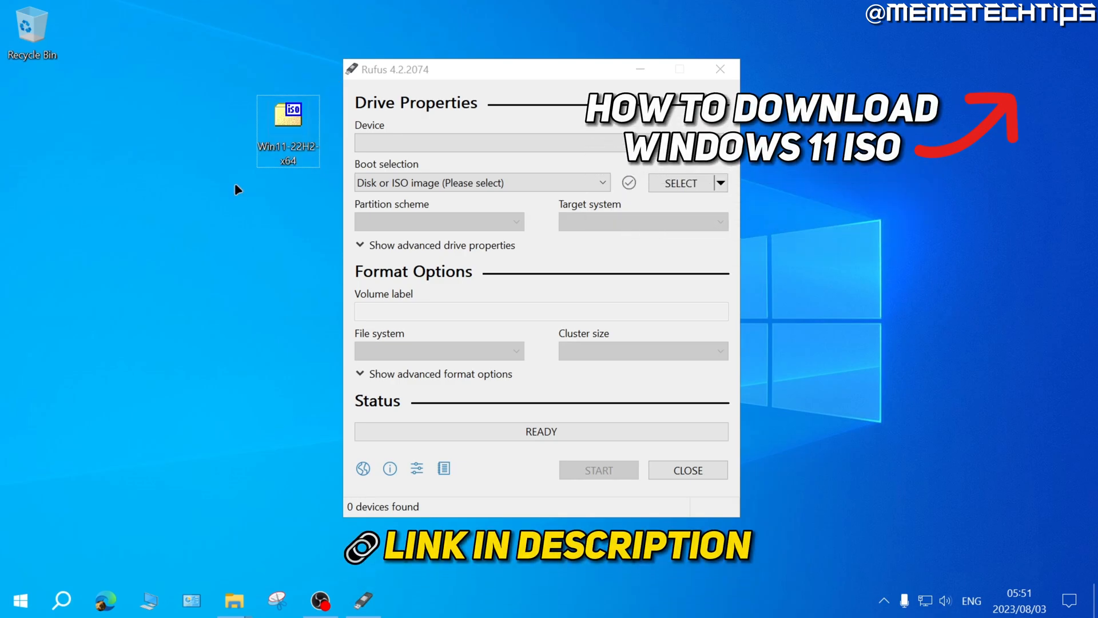
pyautogui.click(287, 116)
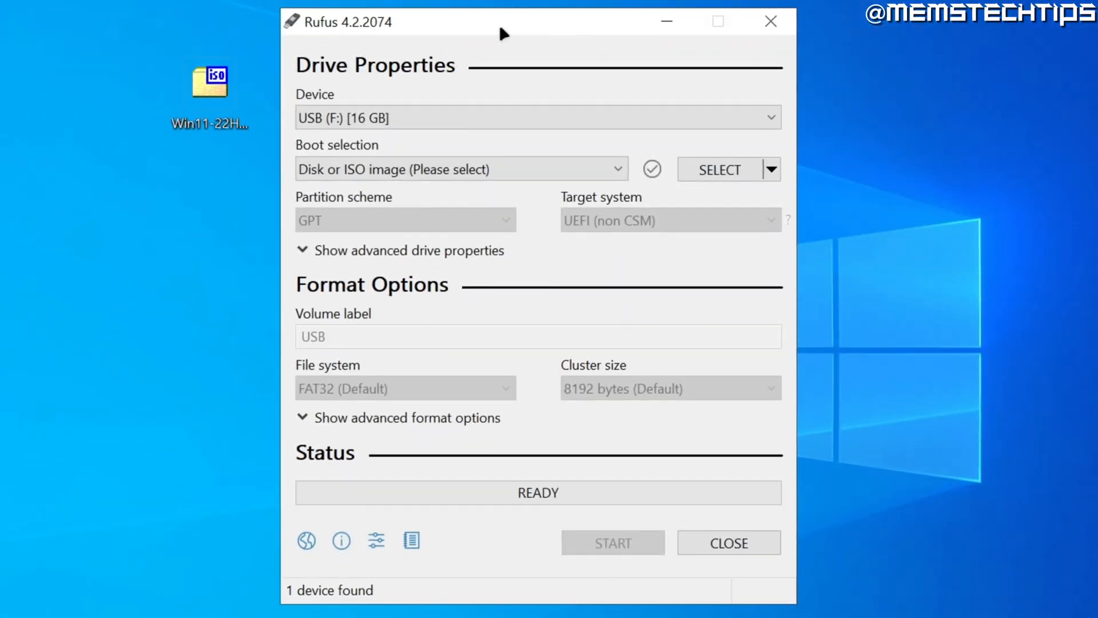
# Open Rufus's SELECT image dialog and browse to the Desktop showing Win11-22H2-x64.iso.
pyautogui.click(537, 117)
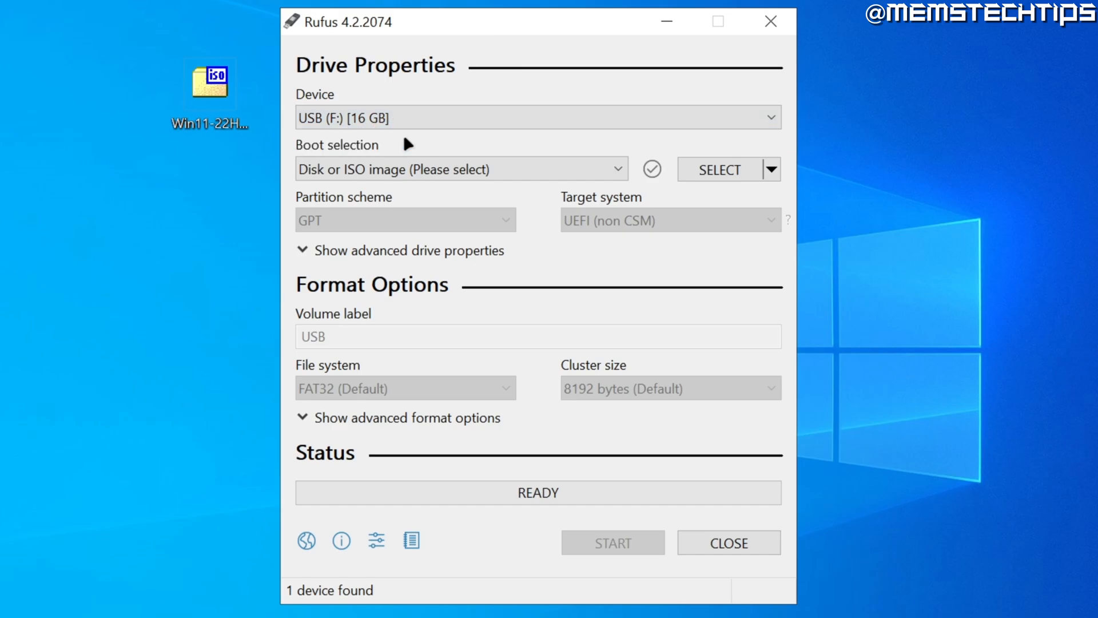
pyautogui.moveTo(455, 169)
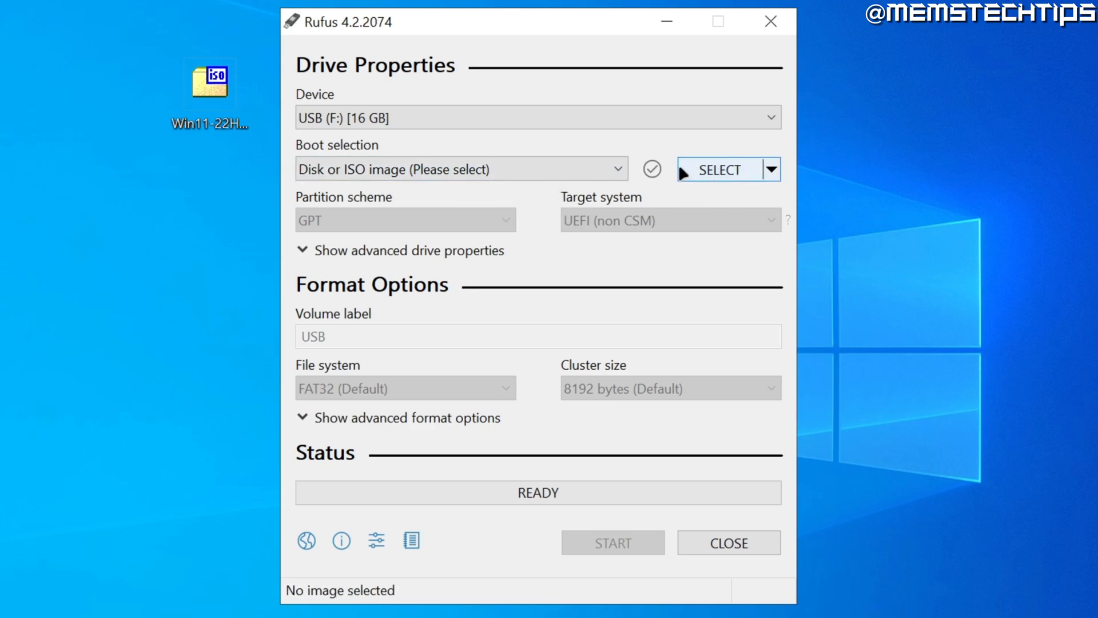
pyautogui.click(715, 168)
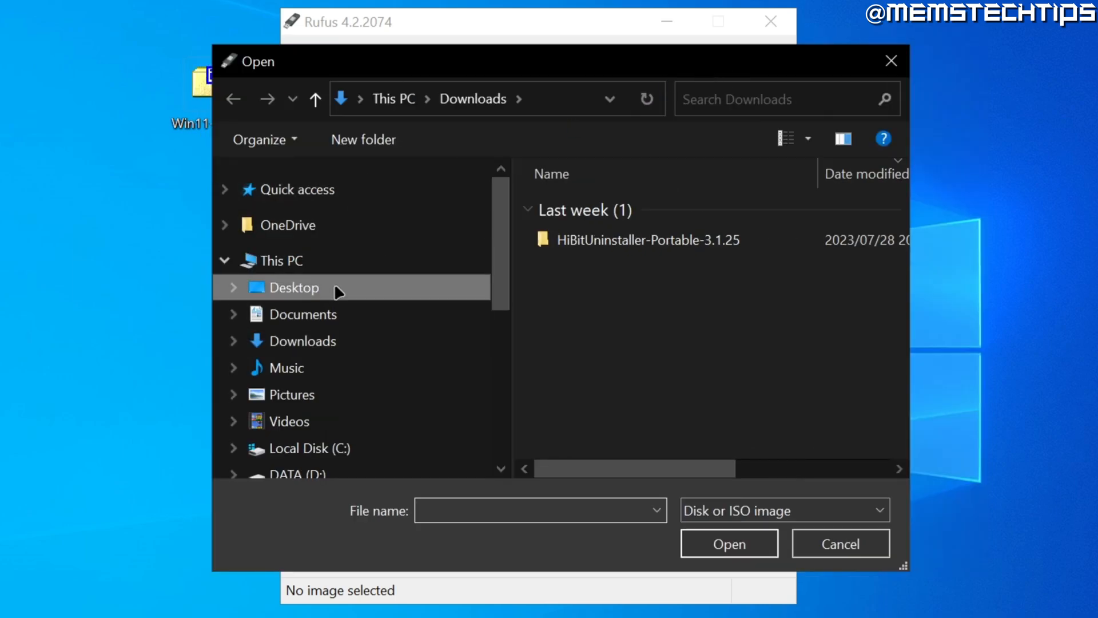
pyautogui.click(295, 287)
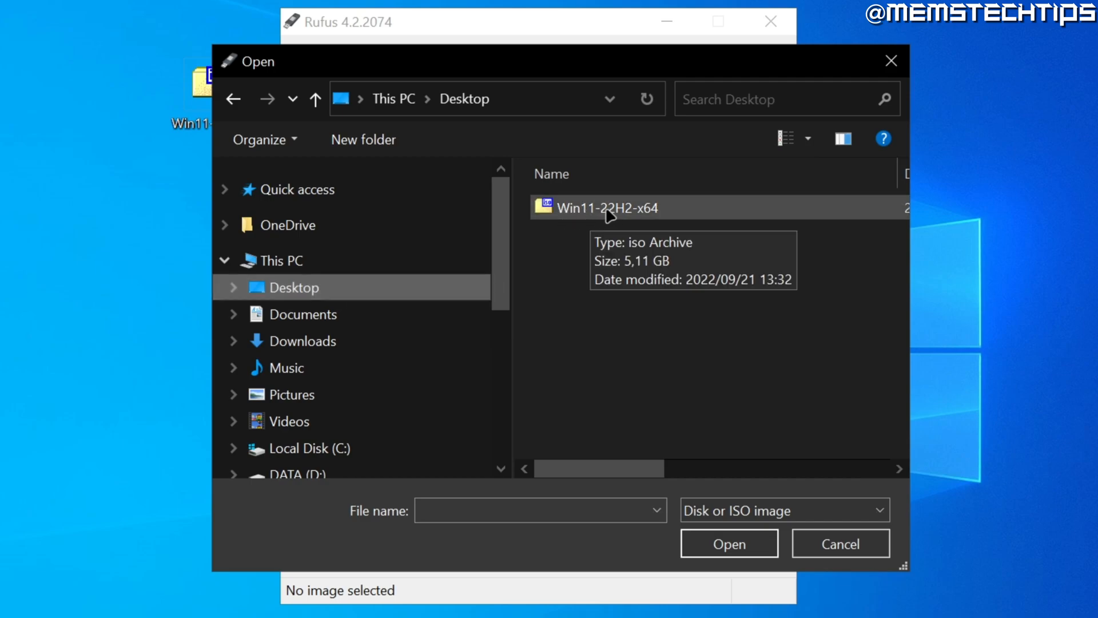
pyautogui.moveTo(630, 215)
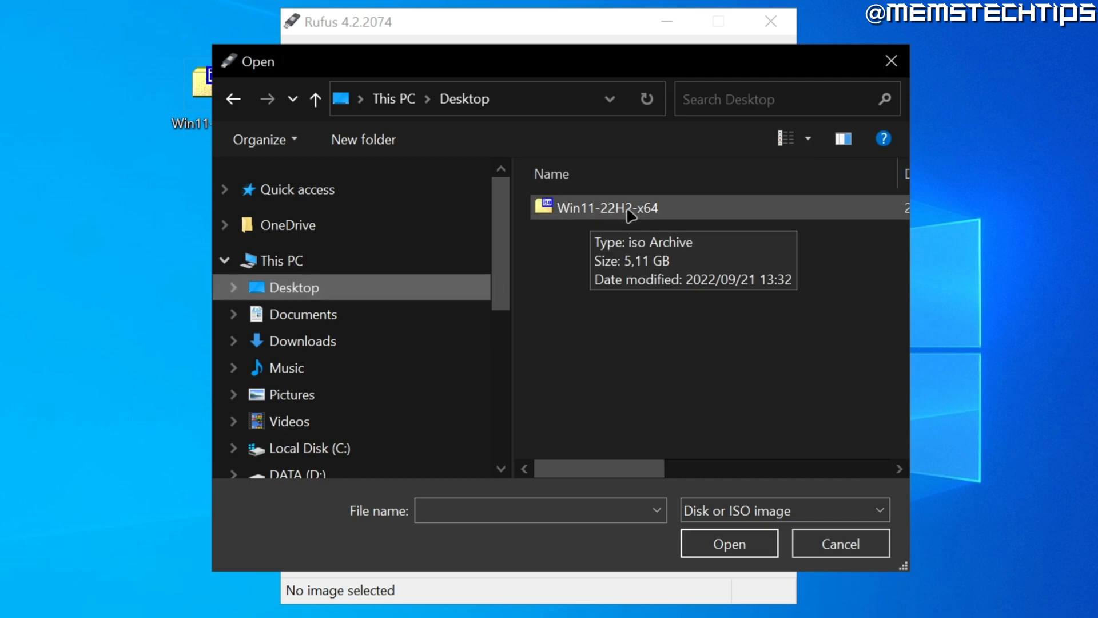
pyautogui.moveTo(596, 213)
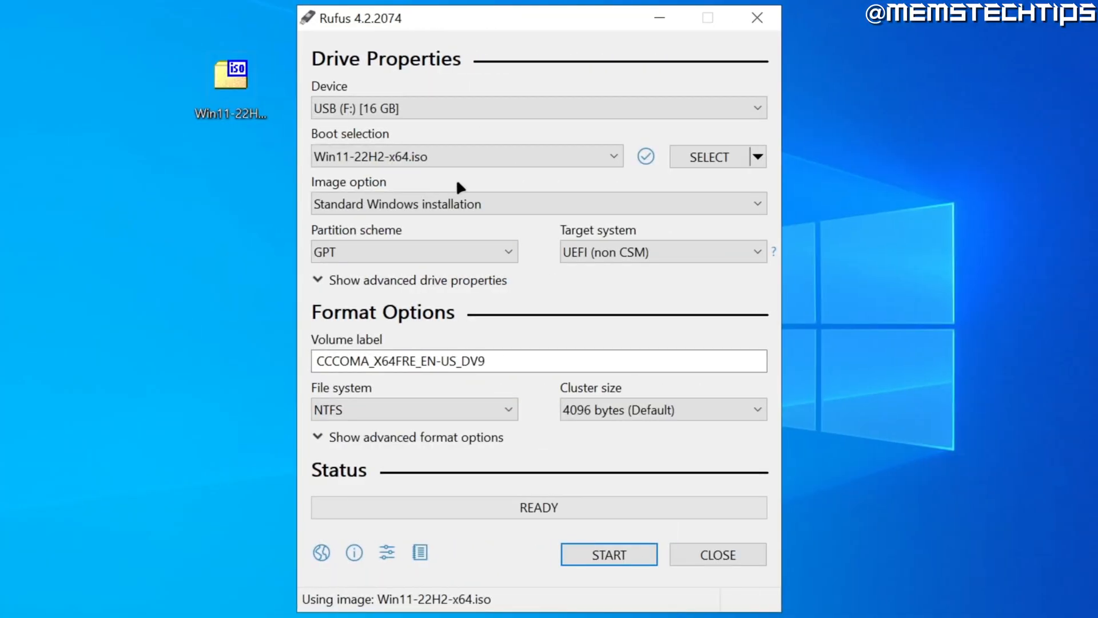
pyautogui.click(538, 203)
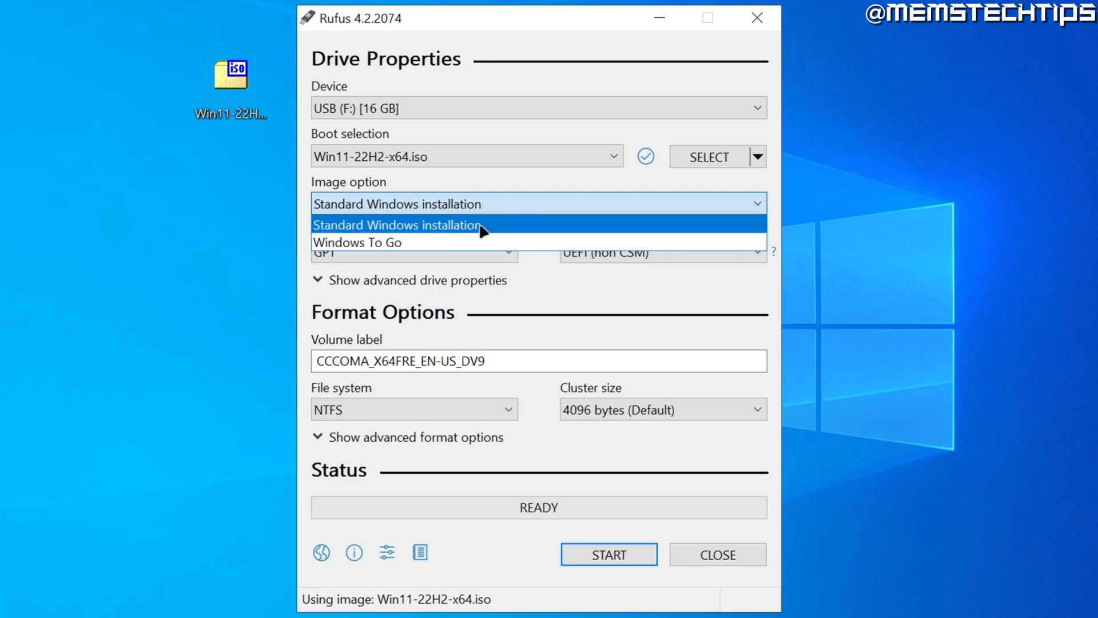
pyautogui.moveTo(522, 230)
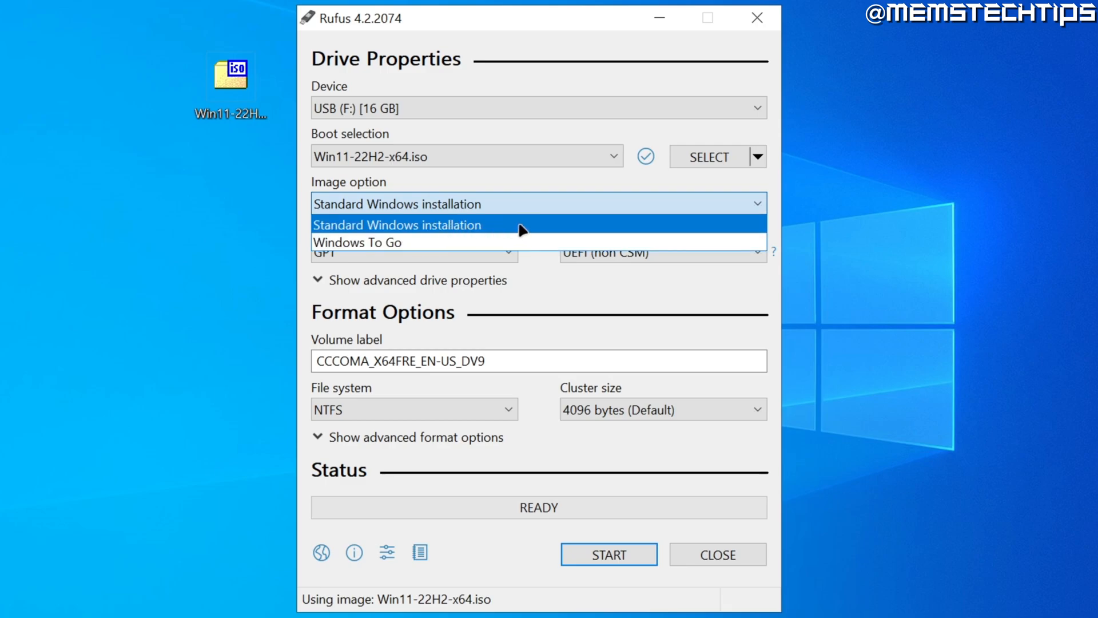
pyautogui.click(396, 224)
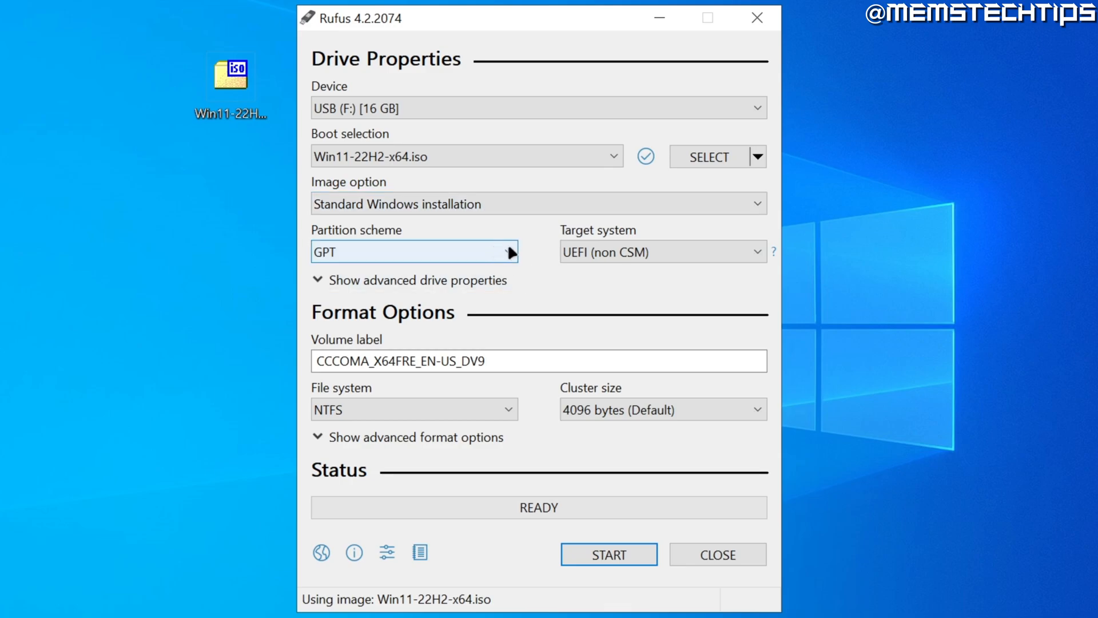
pyautogui.click(413, 252)
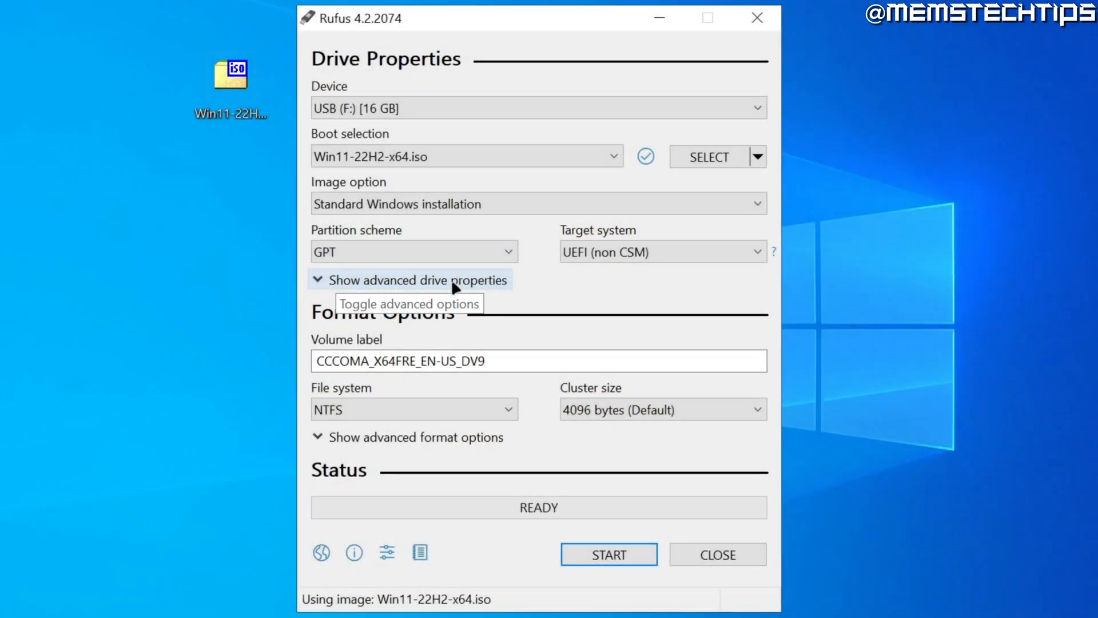
pyautogui.click(415, 280)
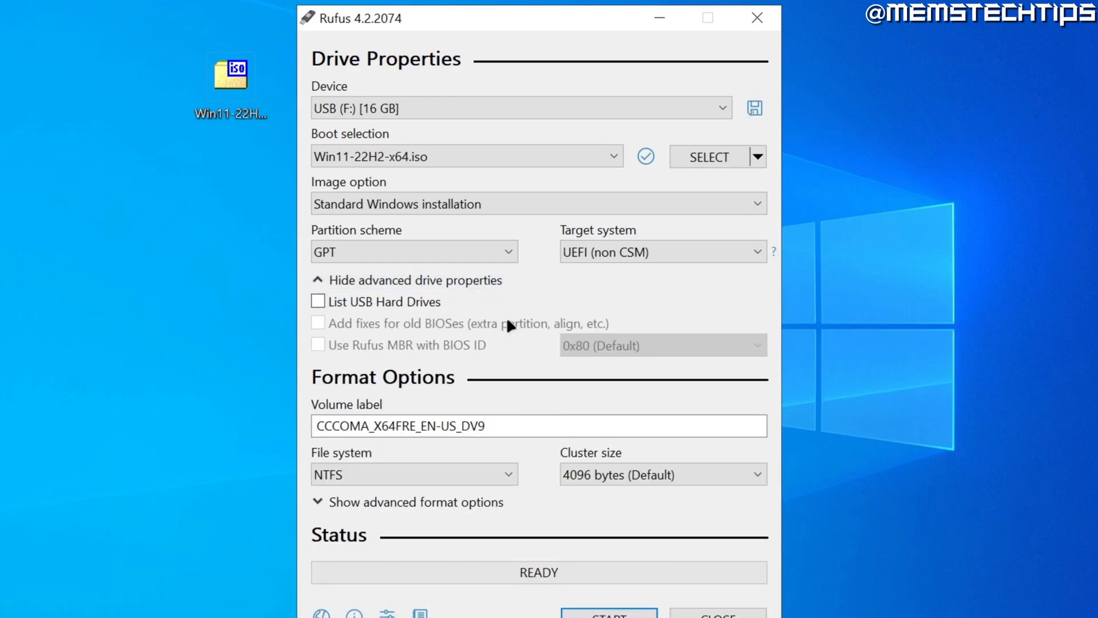
pyautogui.moveTo(402, 280)
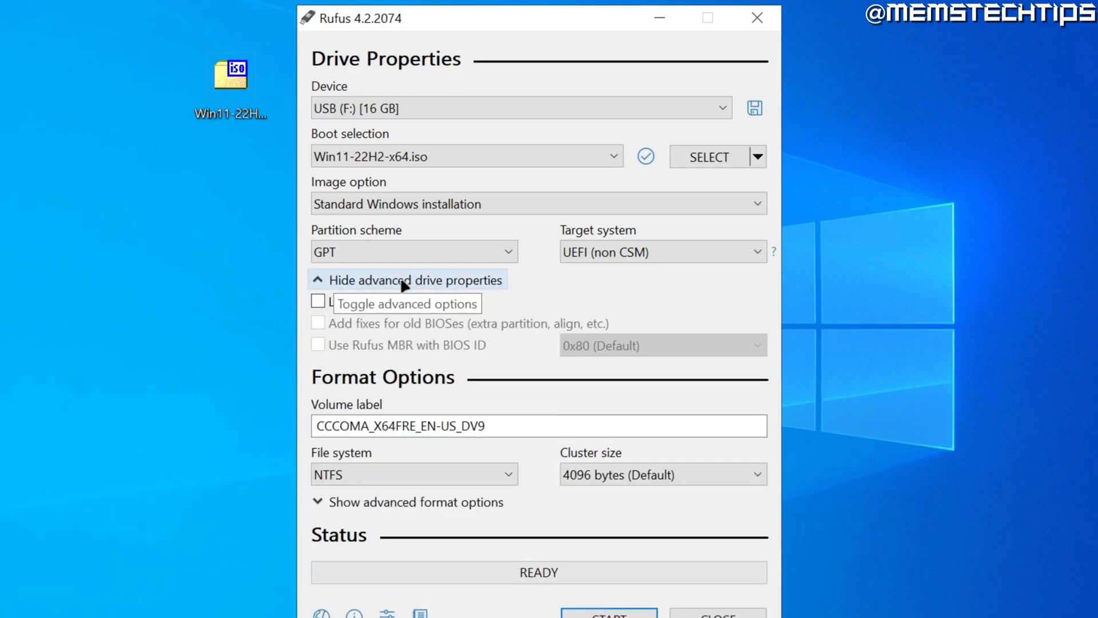
pyautogui.click(408, 280)
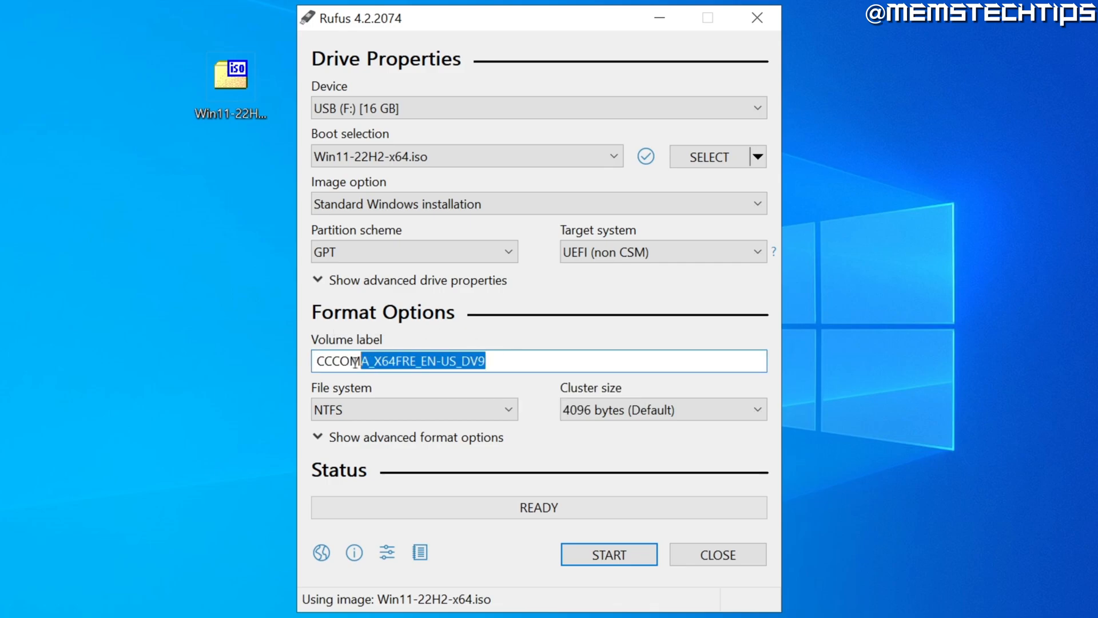
# Label the volume 'Windows 11' and expand the advanced format options.
pyautogui.write('Windows 11')
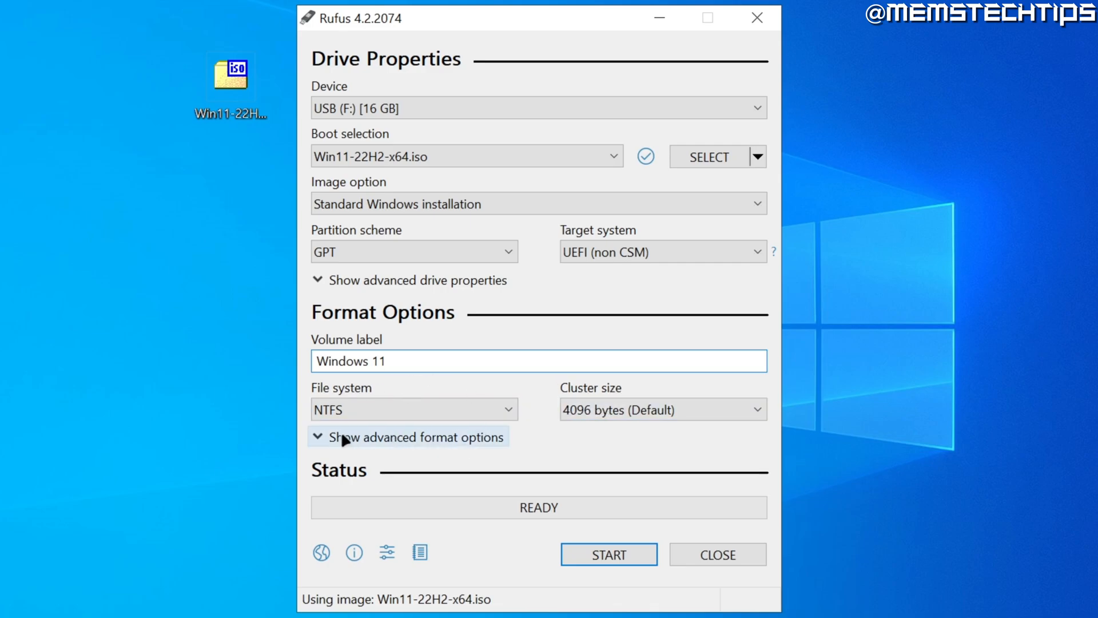
pyautogui.click(408, 436)
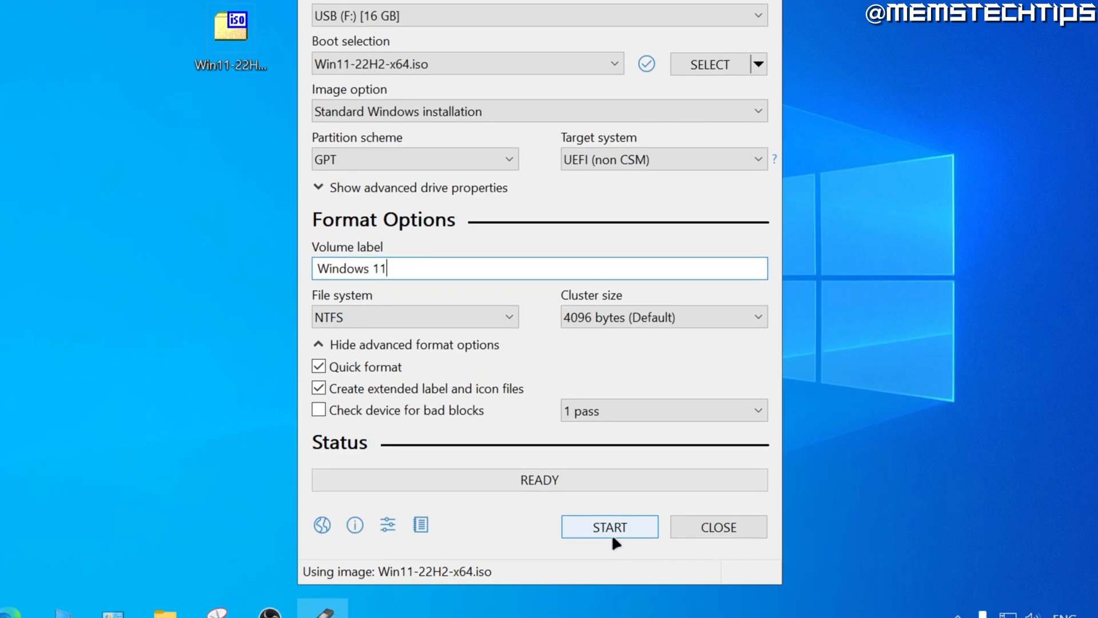
# Start Rufus and review customization checkboxes, keeping requirement bypasses on and local account off.
pyautogui.click(609, 526)
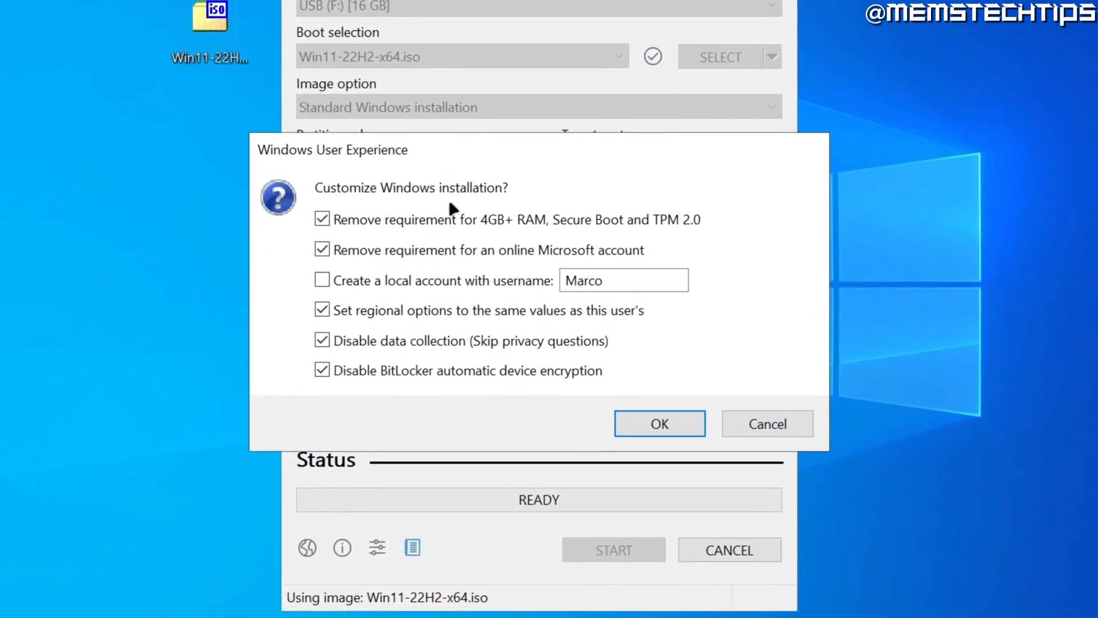
pyautogui.moveTo(494, 203)
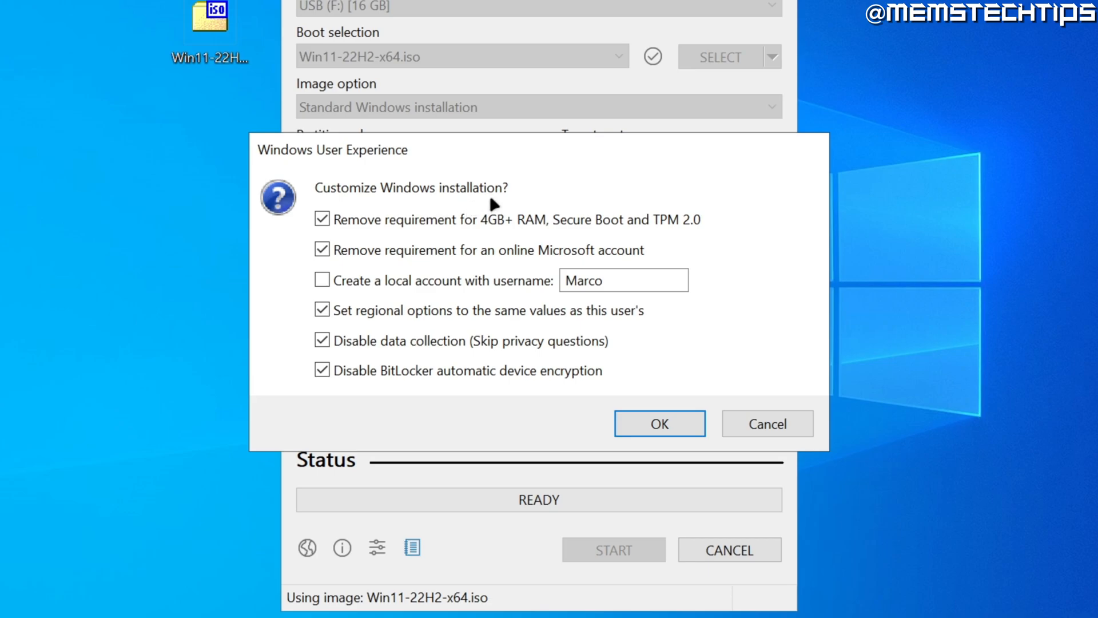
pyautogui.moveTo(321, 240)
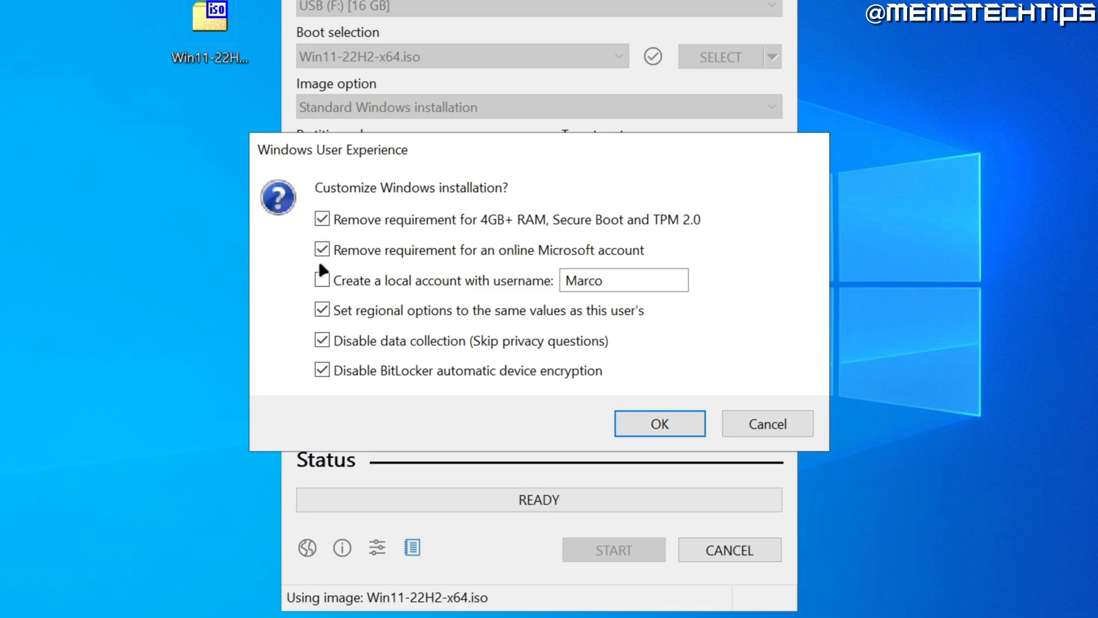
pyautogui.click(322, 279)
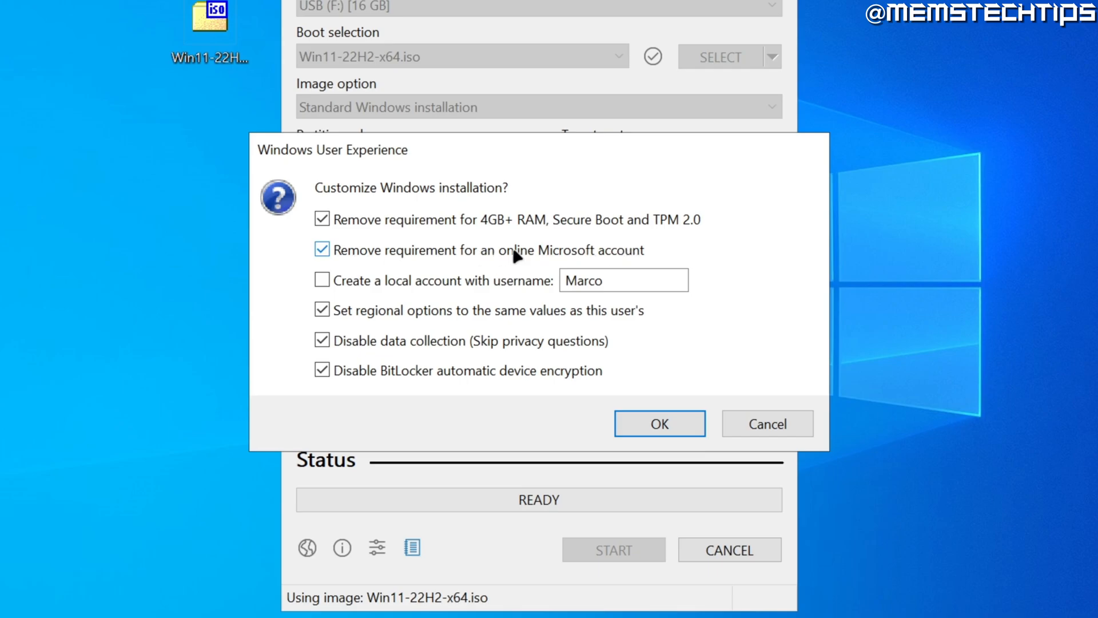
pyautogui.moveTo(322, 250)
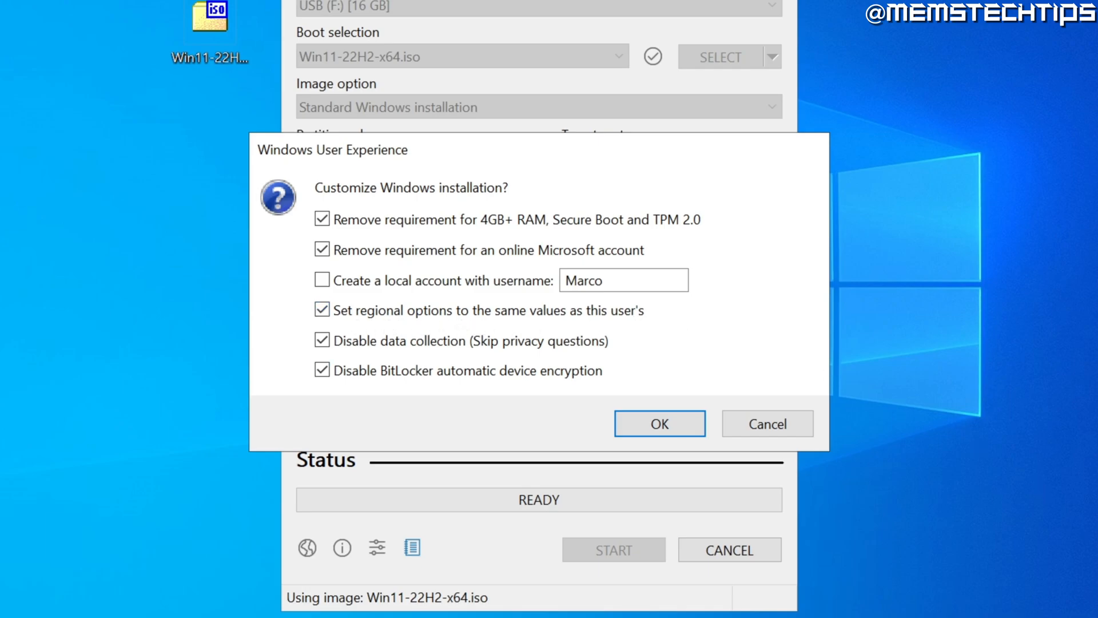
pyautogui.moveTo(527, 330)
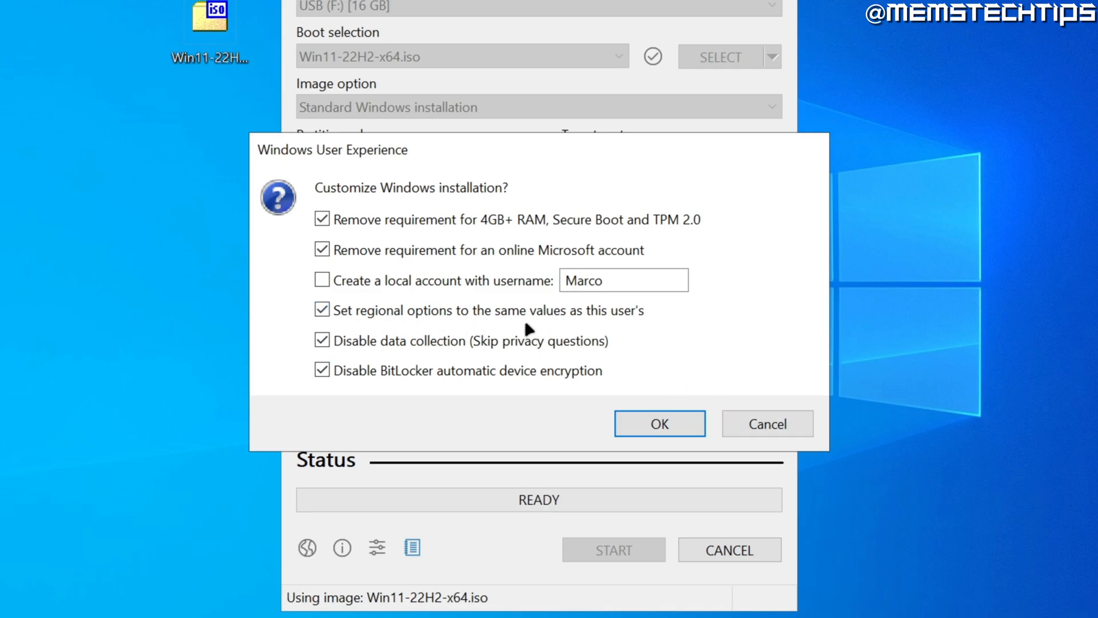
pyautogui.moveTo(605, 333)
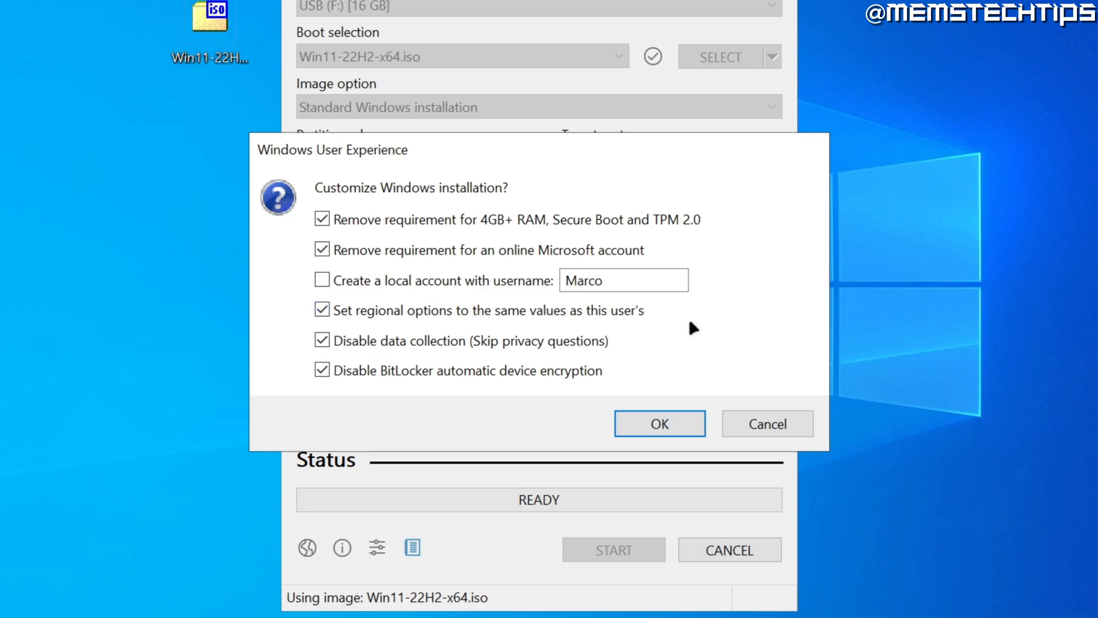
pyautogui.click(322, 341)
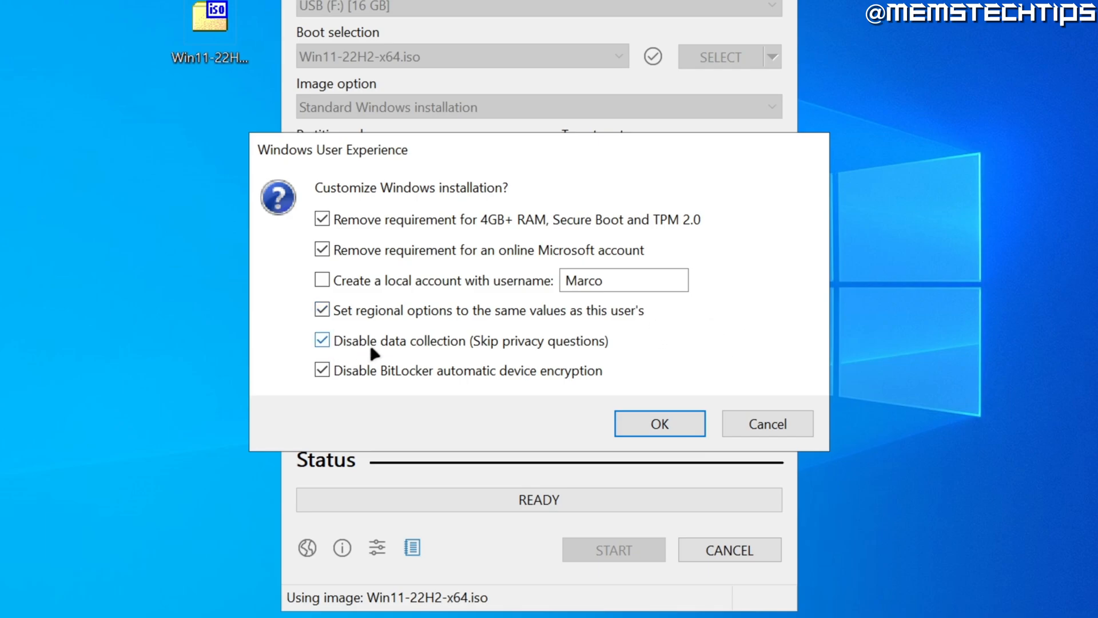
pyautogui.moveTo(515, 353)
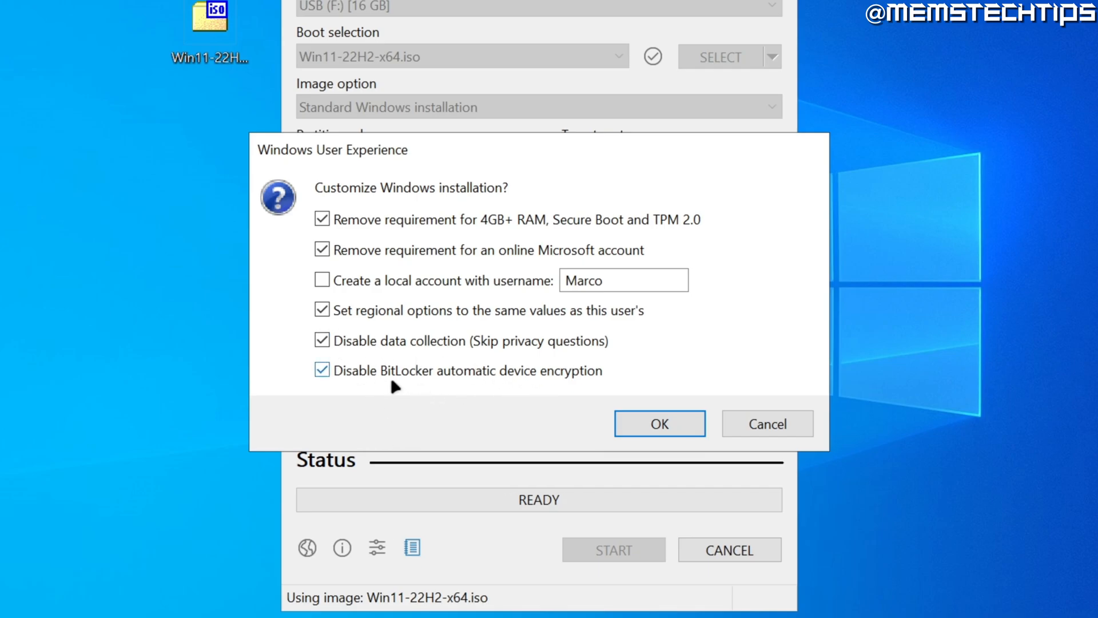
pyautogui.moveTo(587, 380)
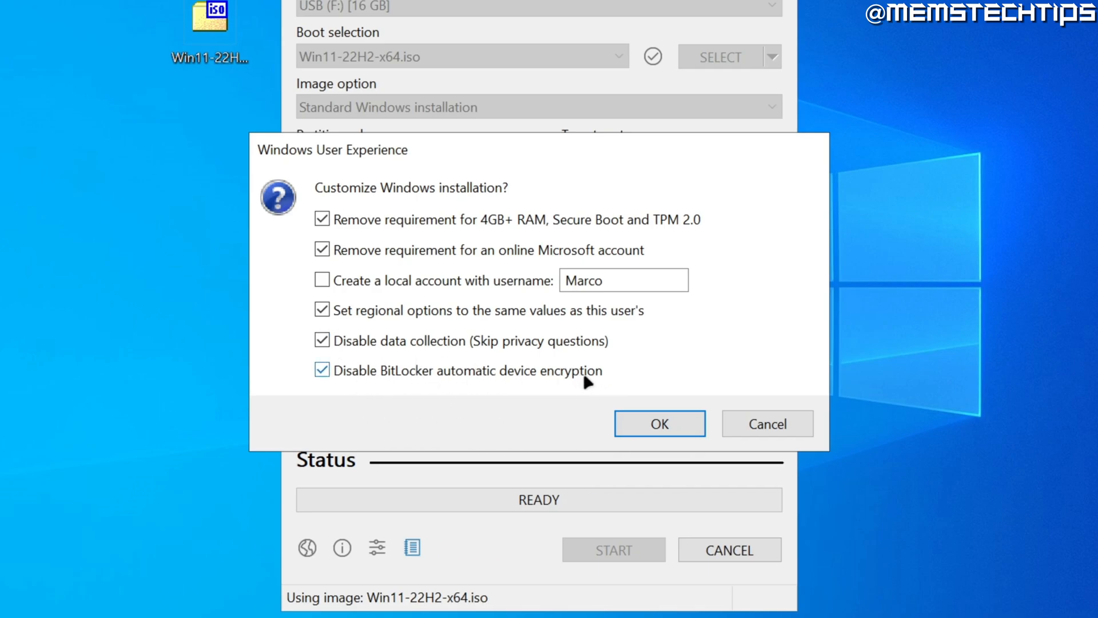
pyautogui.moveTo(532, 377)
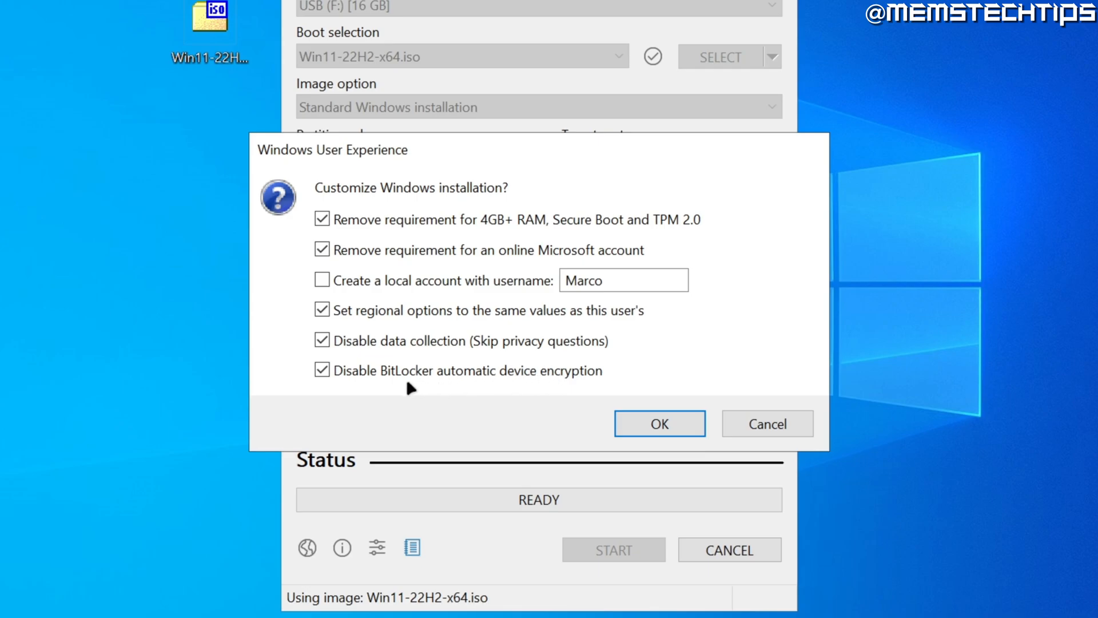
pyautogui.moveTo(383, 396)
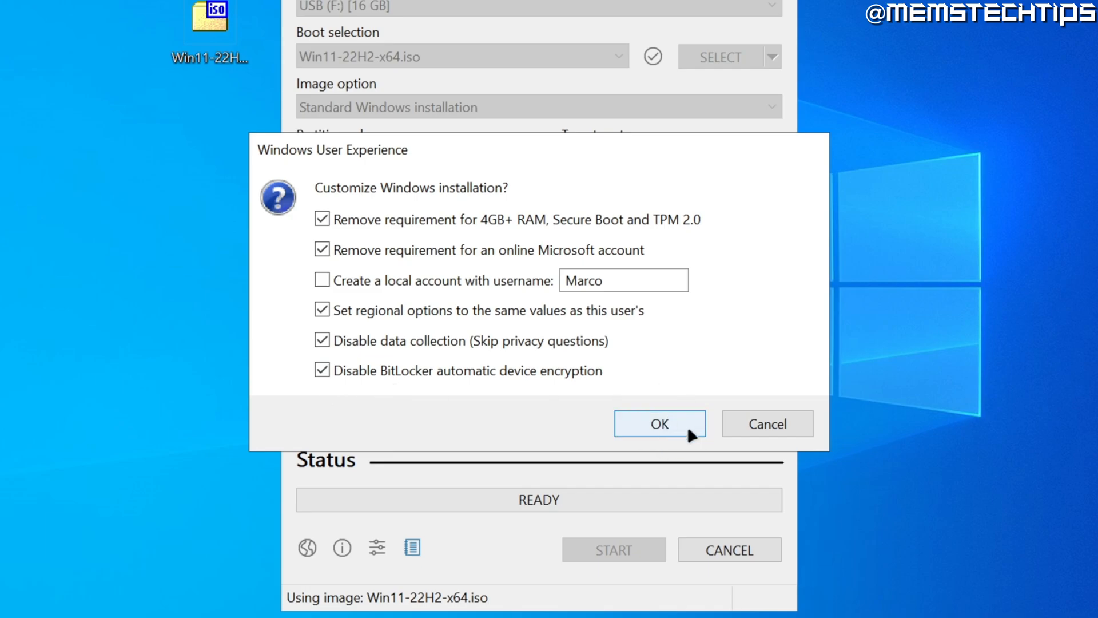
# Confirm the Windows User Experience customization choices with OK.
pyautogui.click(658, 423)
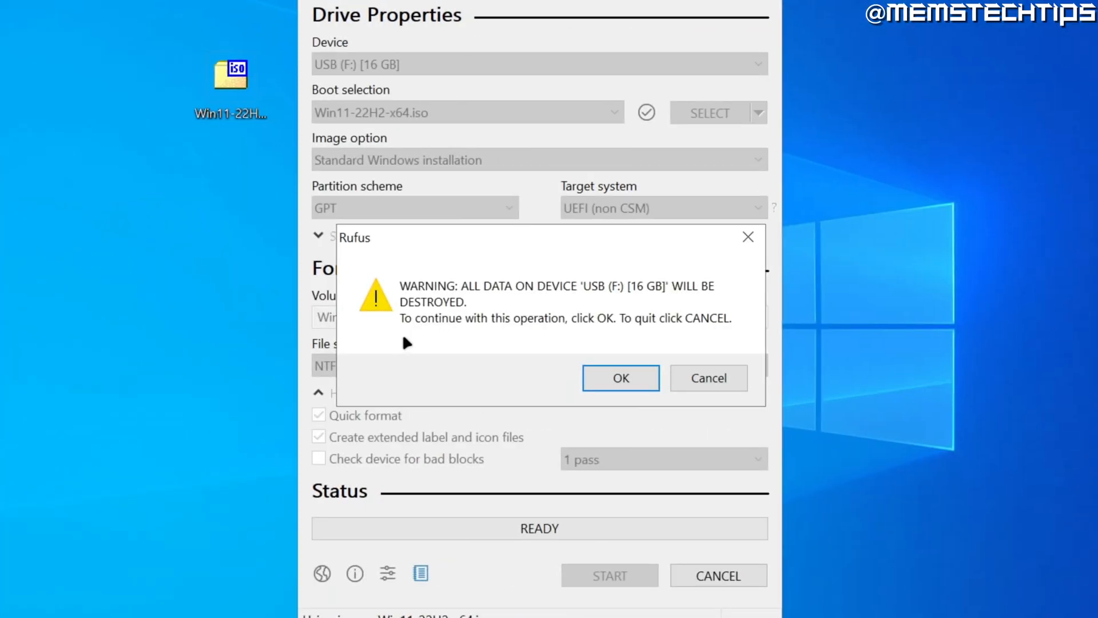
pyautogui.moveTo(612, 299)
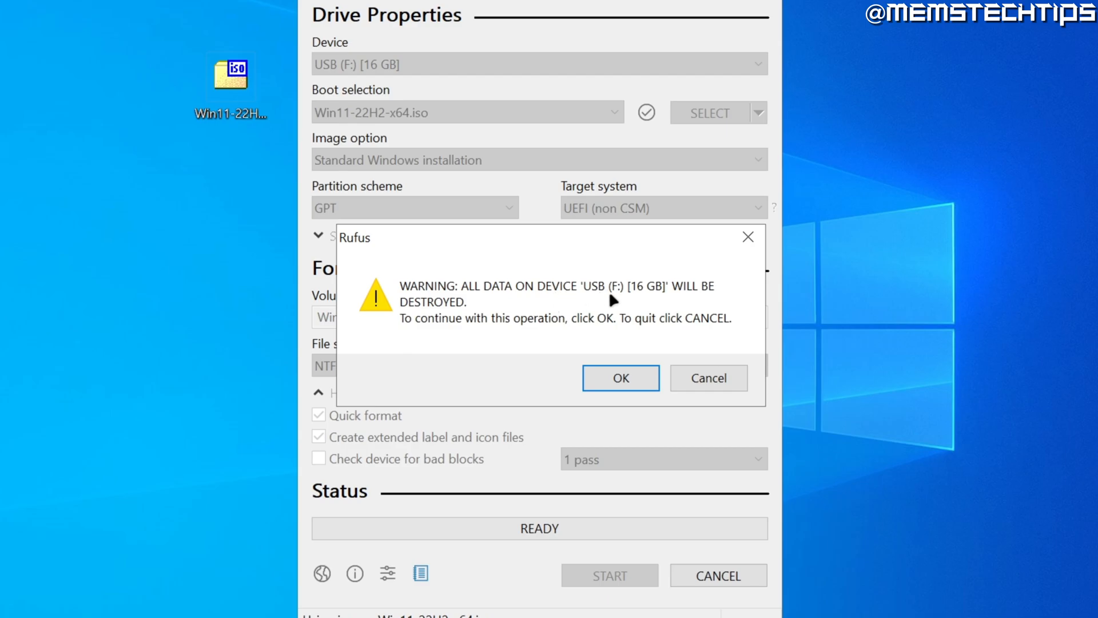
pyautogui.moveTo(477, 314)
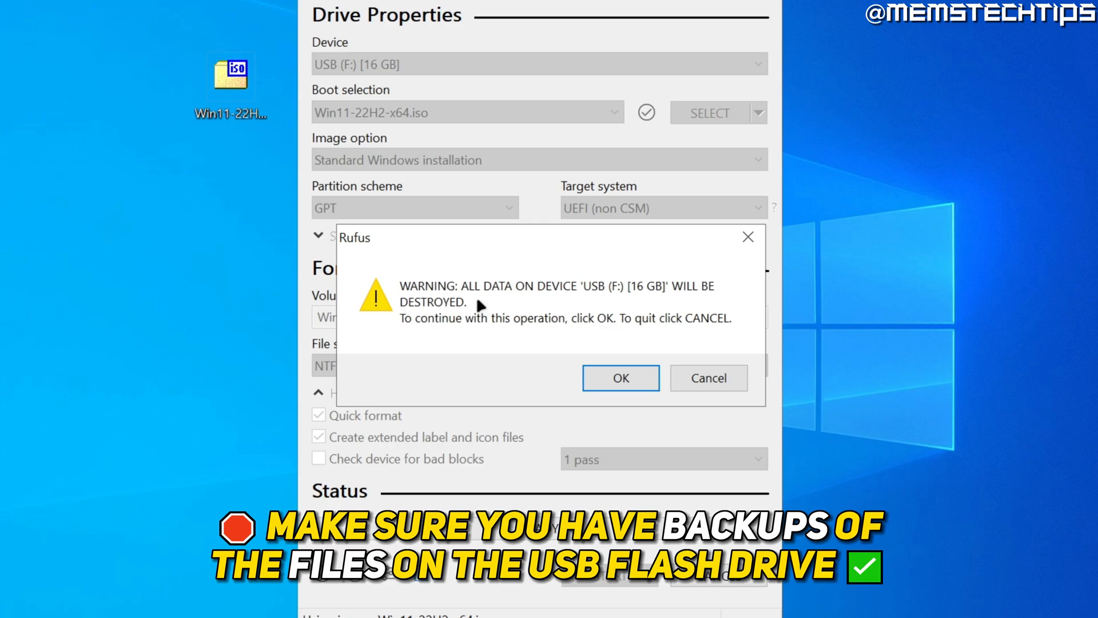
pyautogui.moveTo(497, 338)
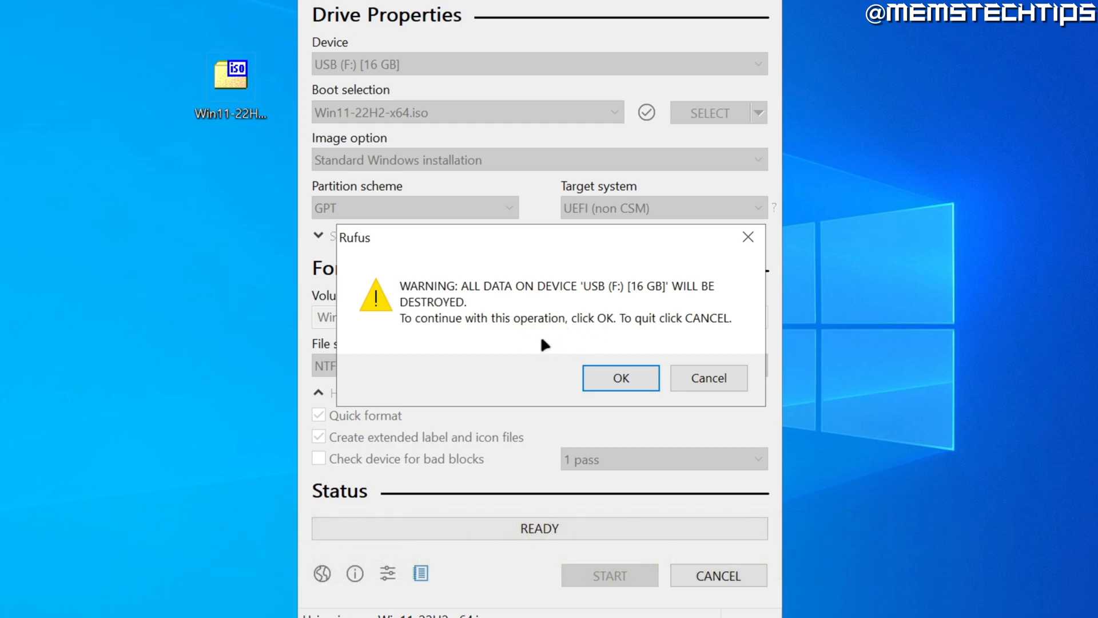
pyautogui.moveTo(587, 336)
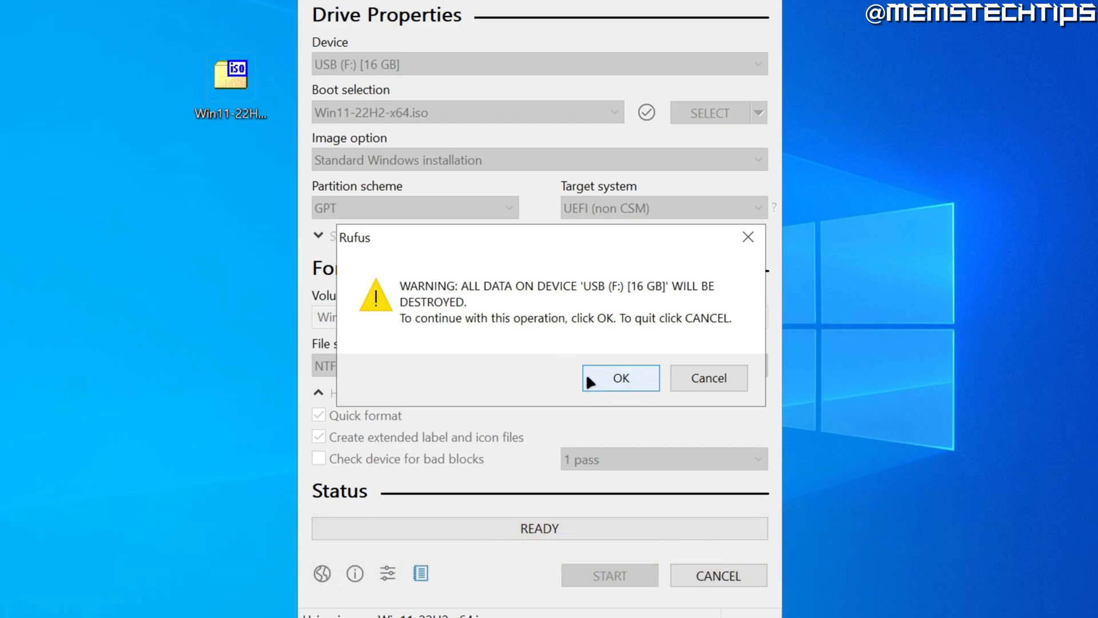
# Approve destroying all data on the 16 GB USB drive.
pyautogui.click(619, 377)
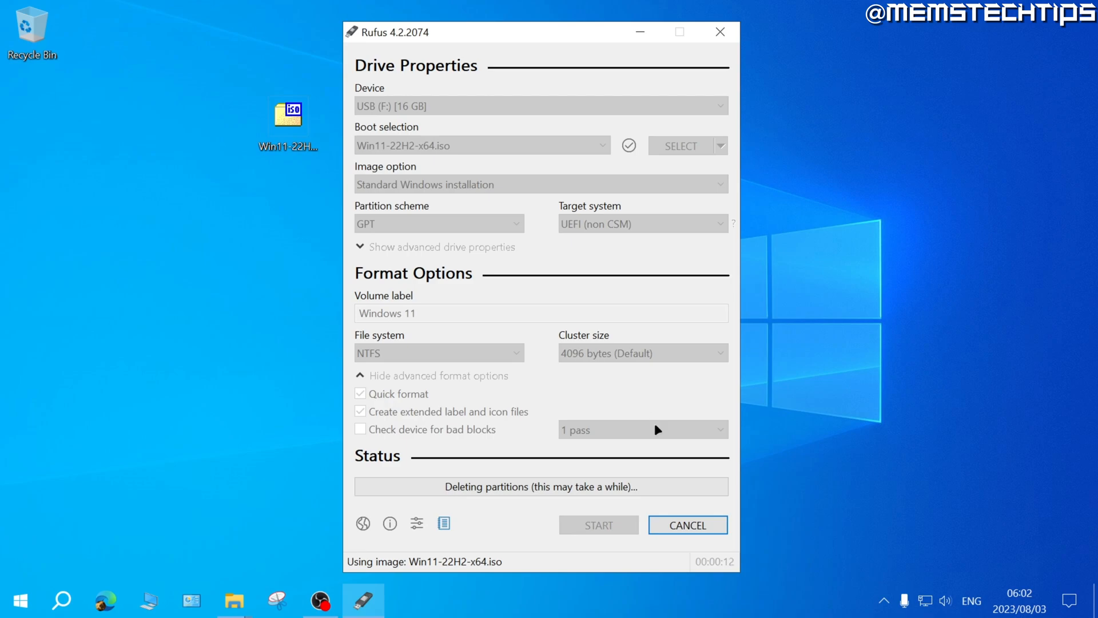
pyautogui.moveTo(595, 501)
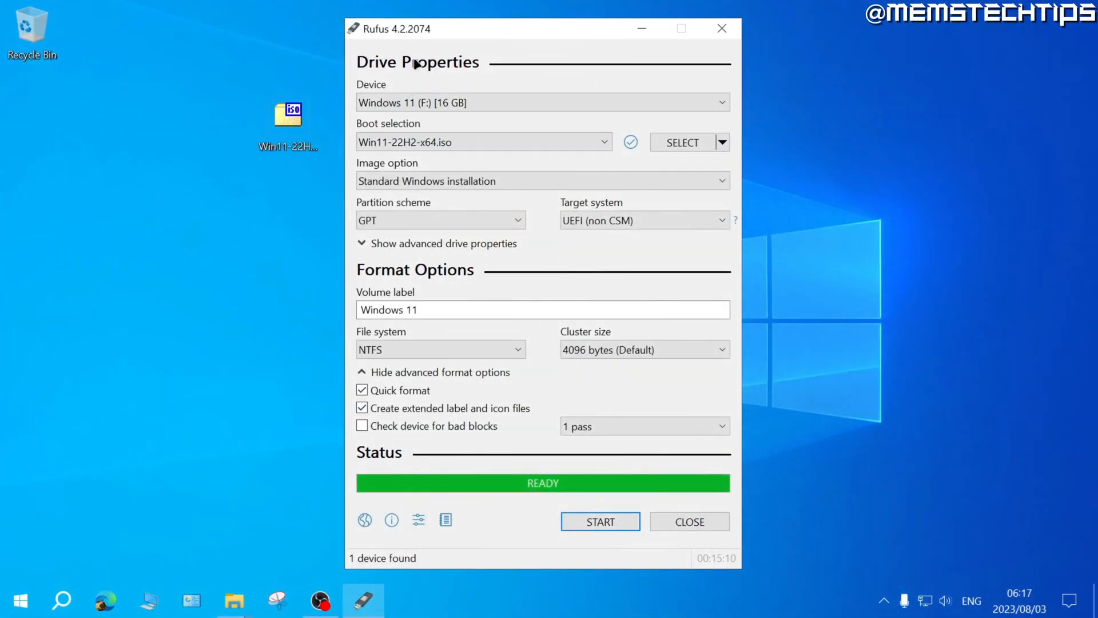
pyautogui.moveTo(470, 446)
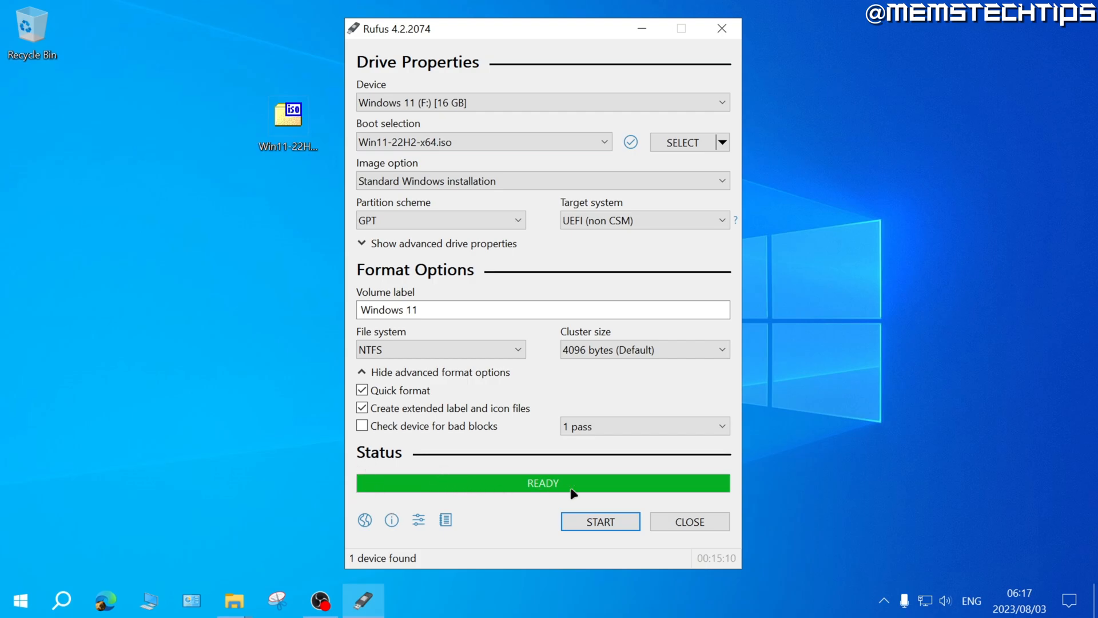
pyautogui.moveTo(622, 490)
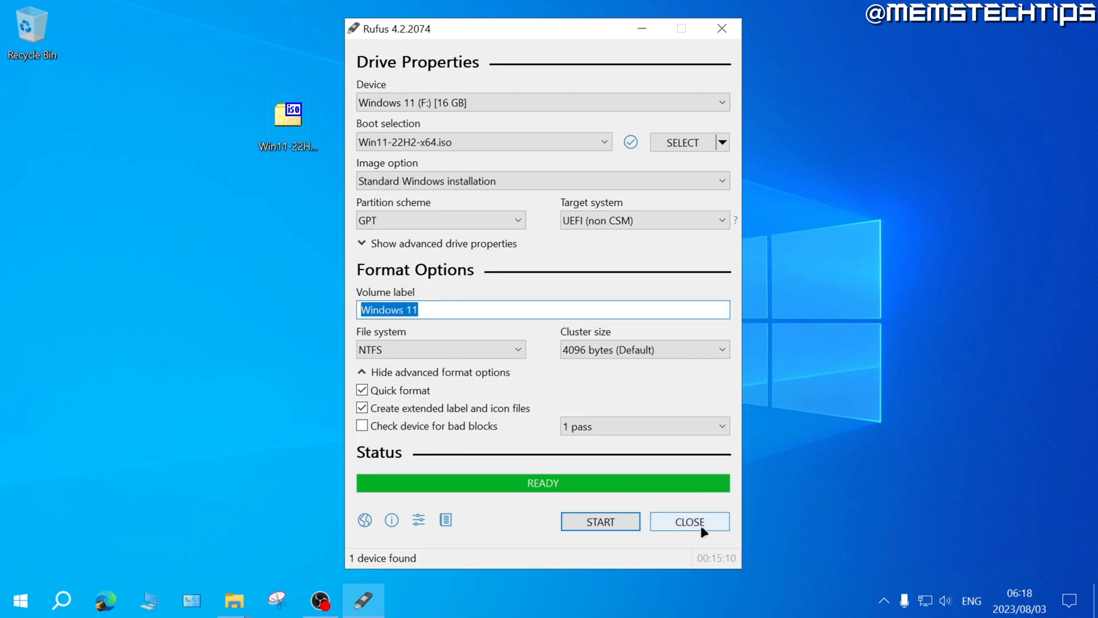
# Close Rufus after the status shows READY.
pyautogui.click(688, 521)
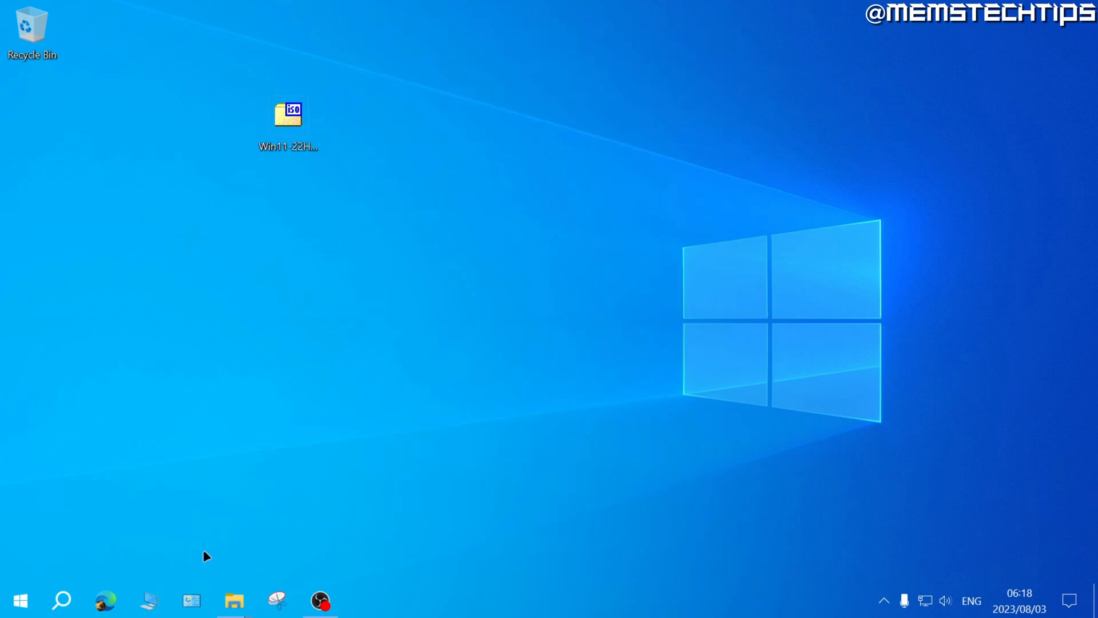
# Open the Windows 11 (F:) drive in File Explorer to view boot, efi, sources and setup.
pyautogui.click(234, 600)
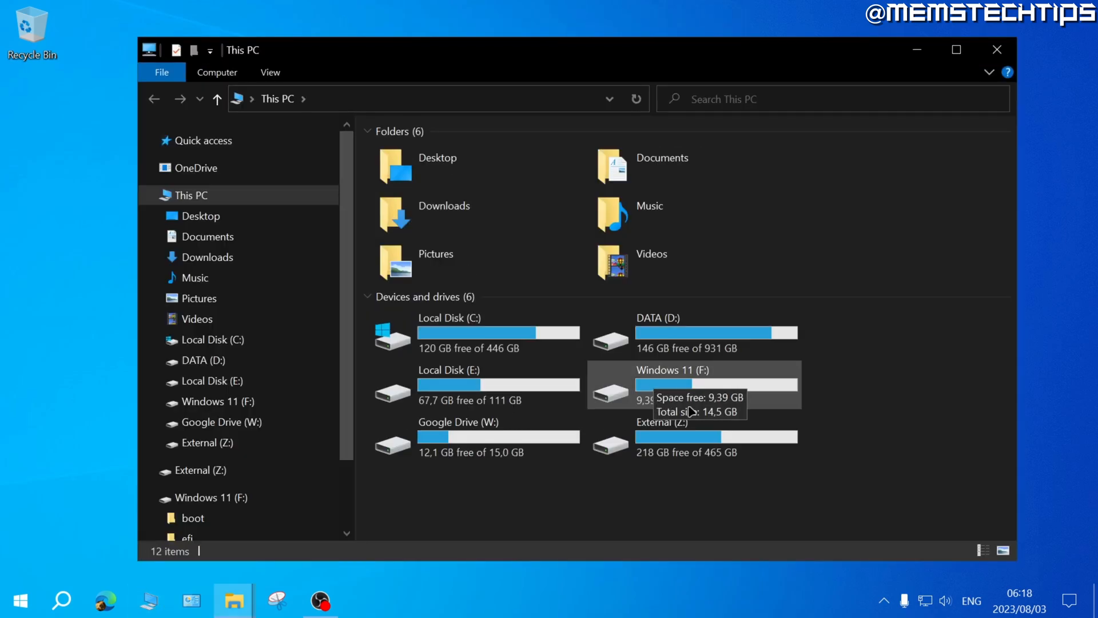
pyautogui.click(672, 384)
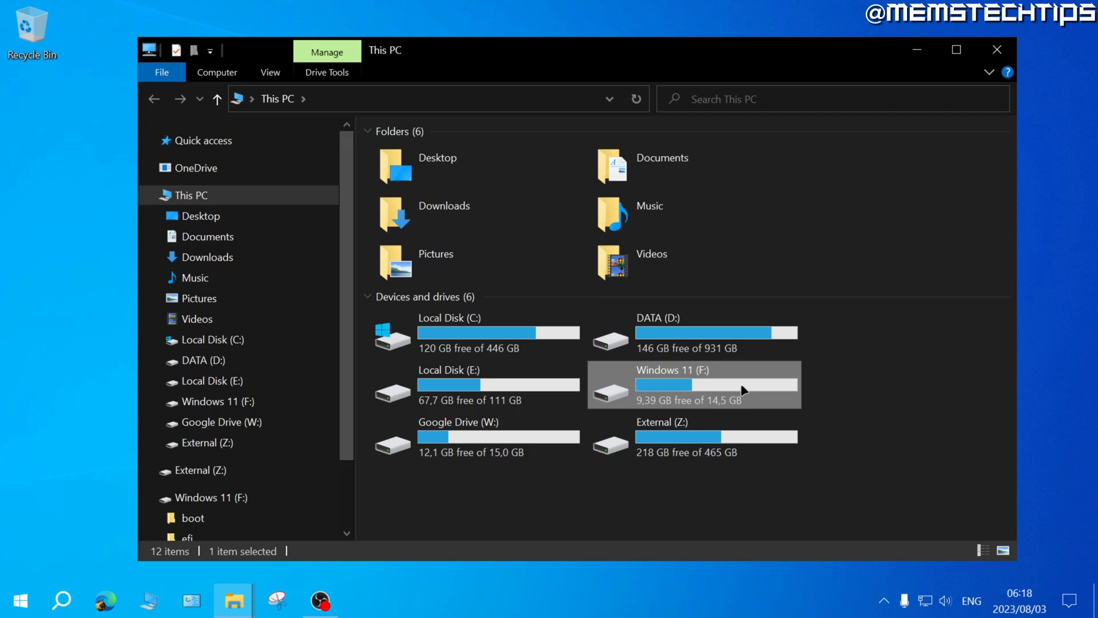
pyautogui.doubleClick(693, 384)
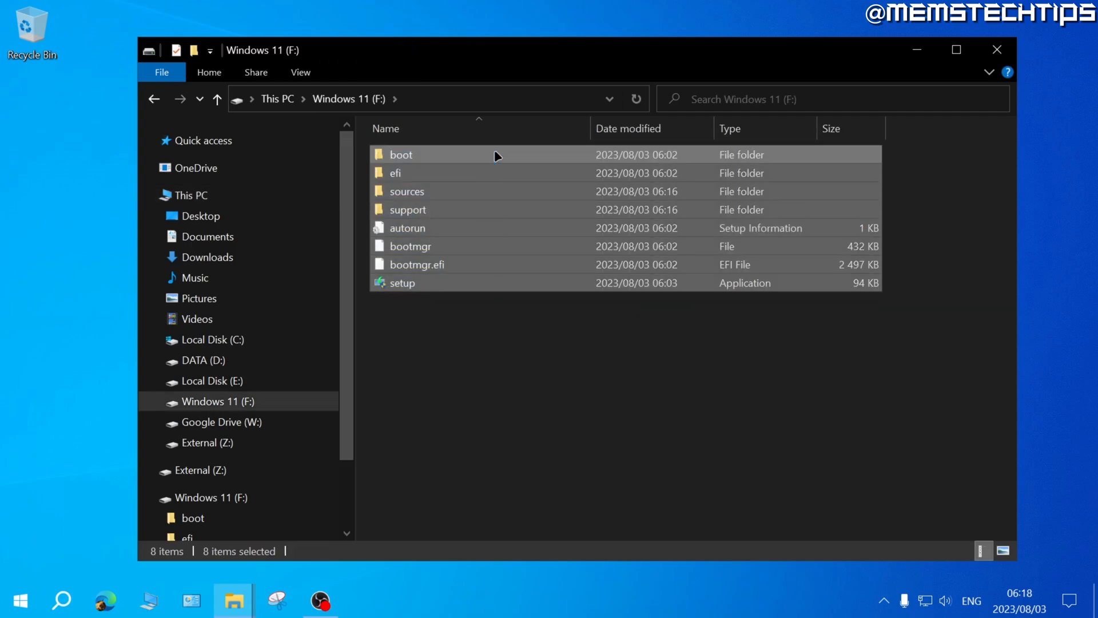